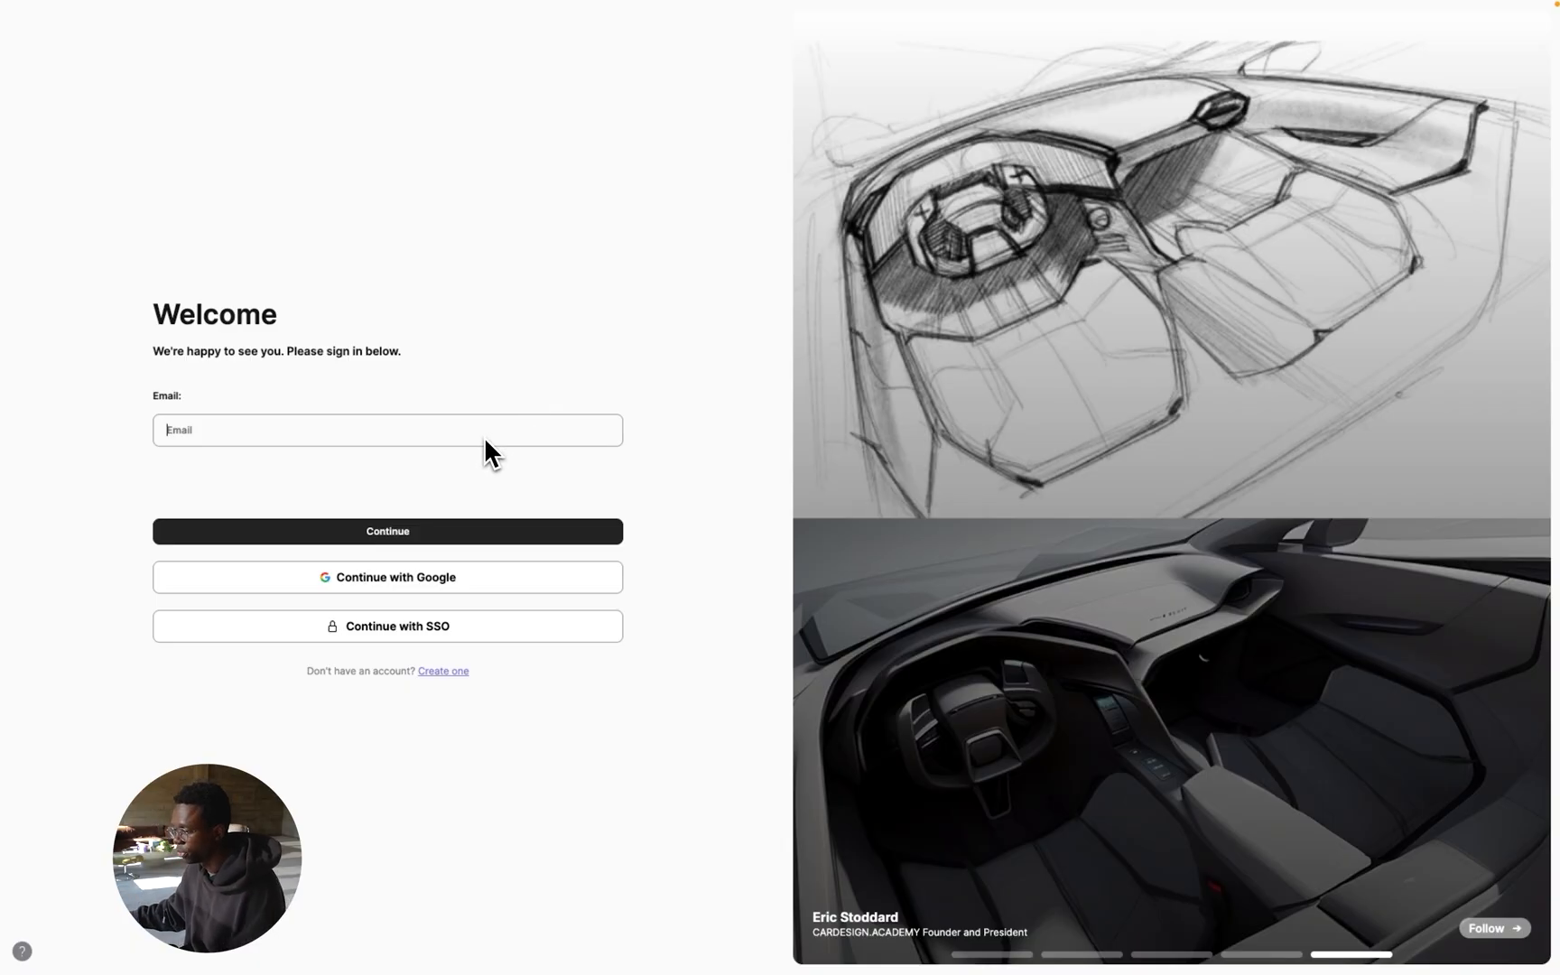
Sign into Vizcom with the Google work account to reach the welcome screen
{"action": "left_click", "coordinate": [386, 578]}
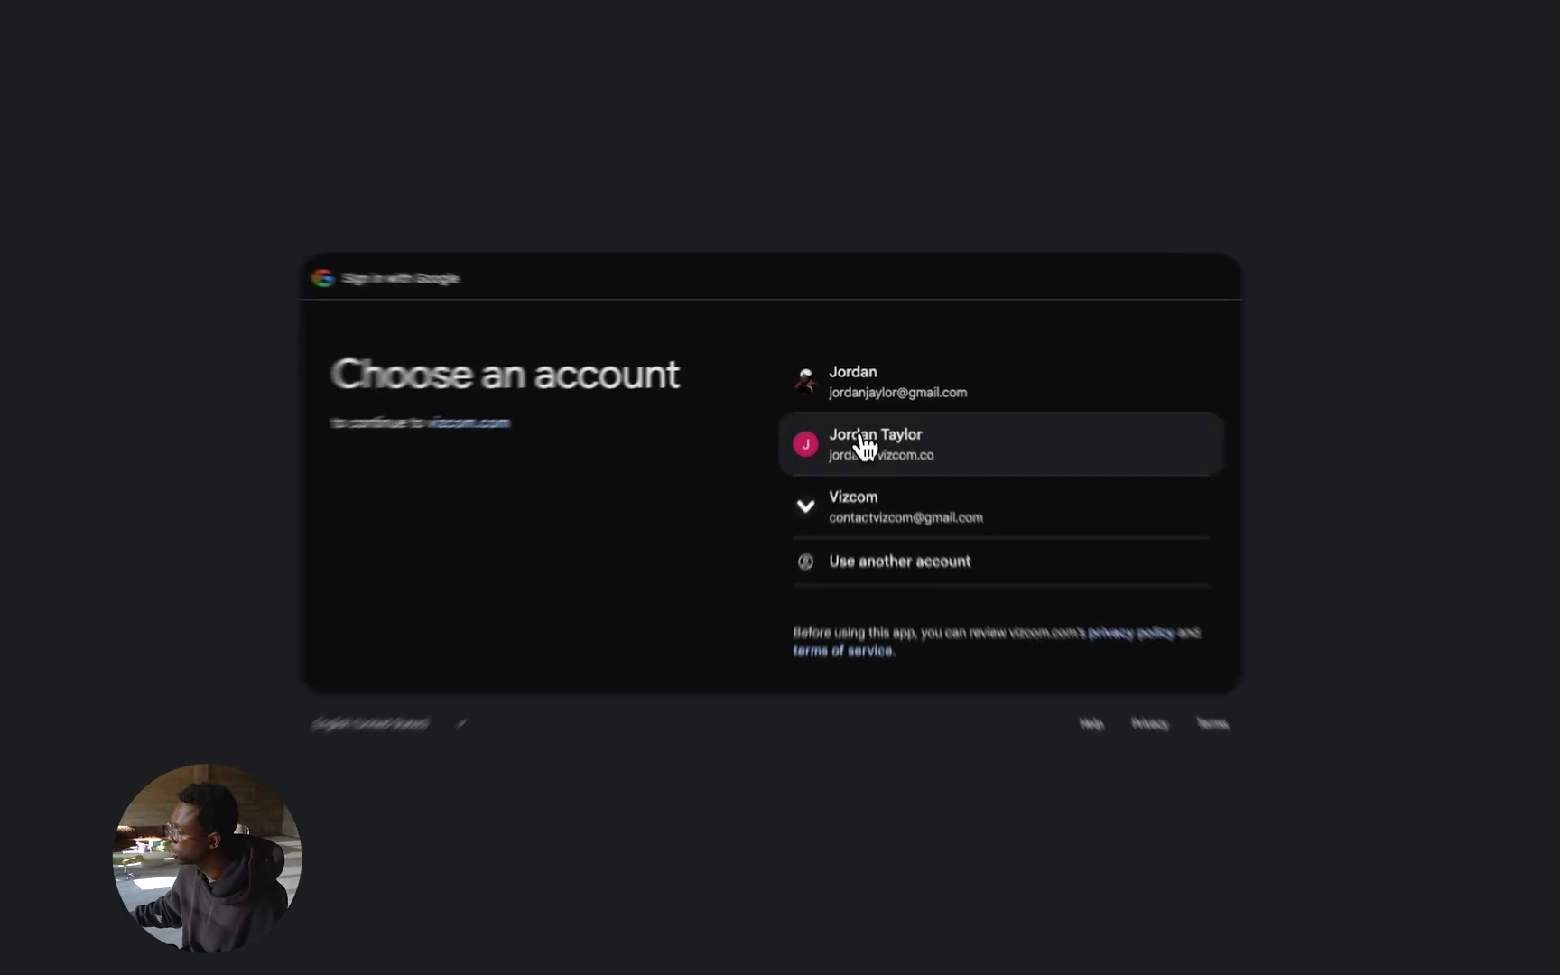
{"action": "left_click", "coordinate": [876, 445]}
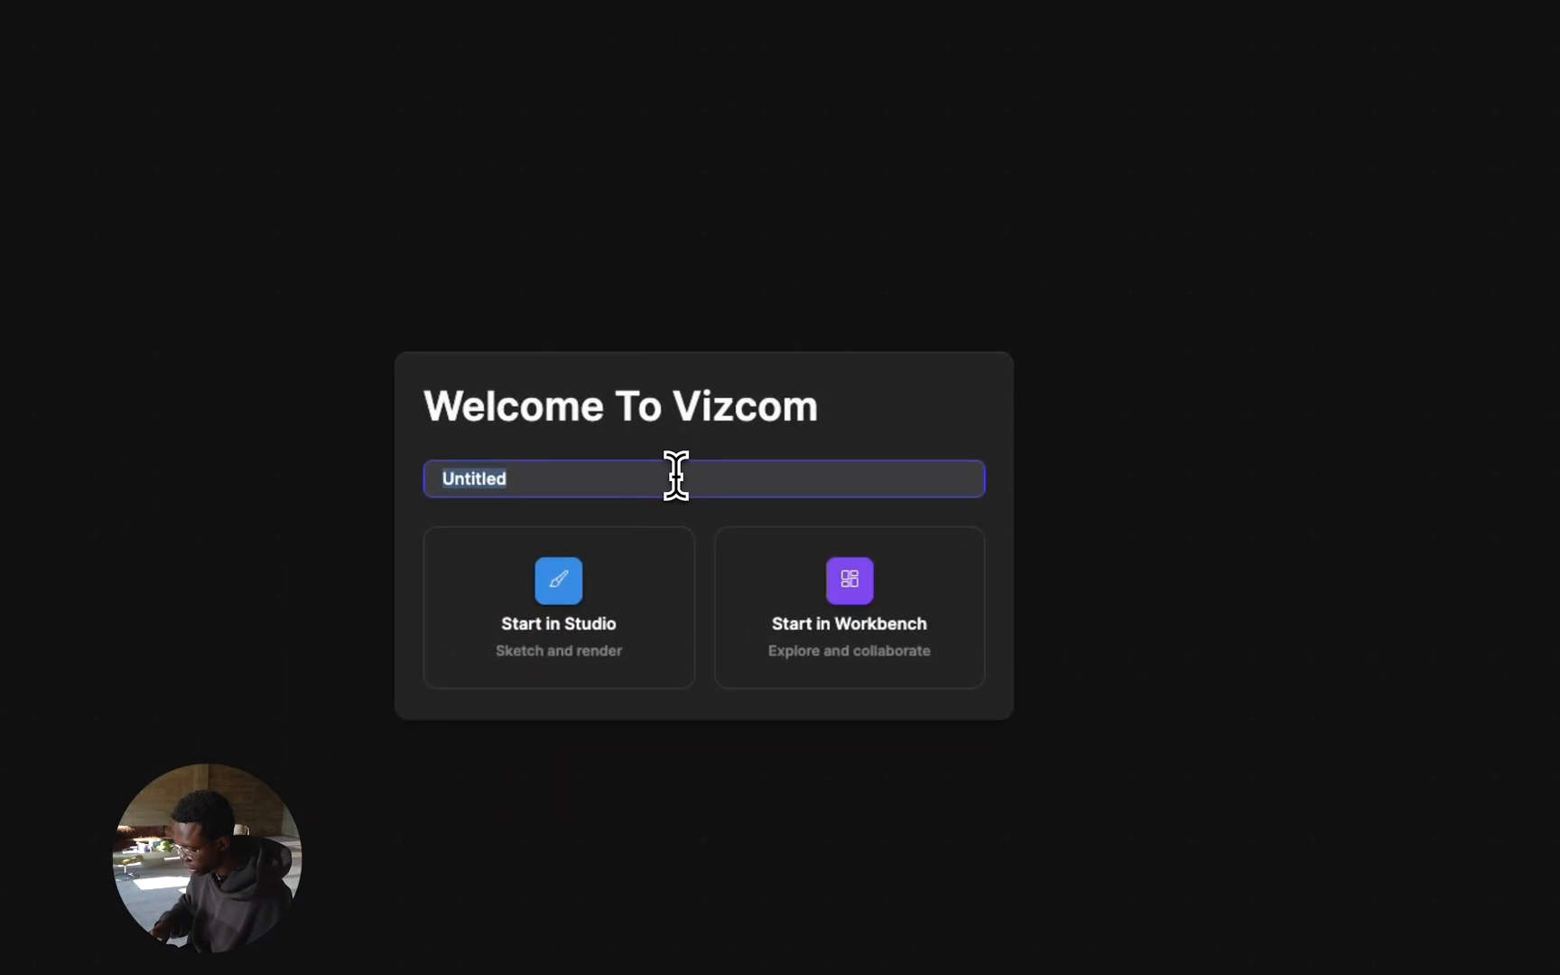
Name the new project 'Boat animation' and start it in Workbench
{"action": "type", "text": "Boat animation"}
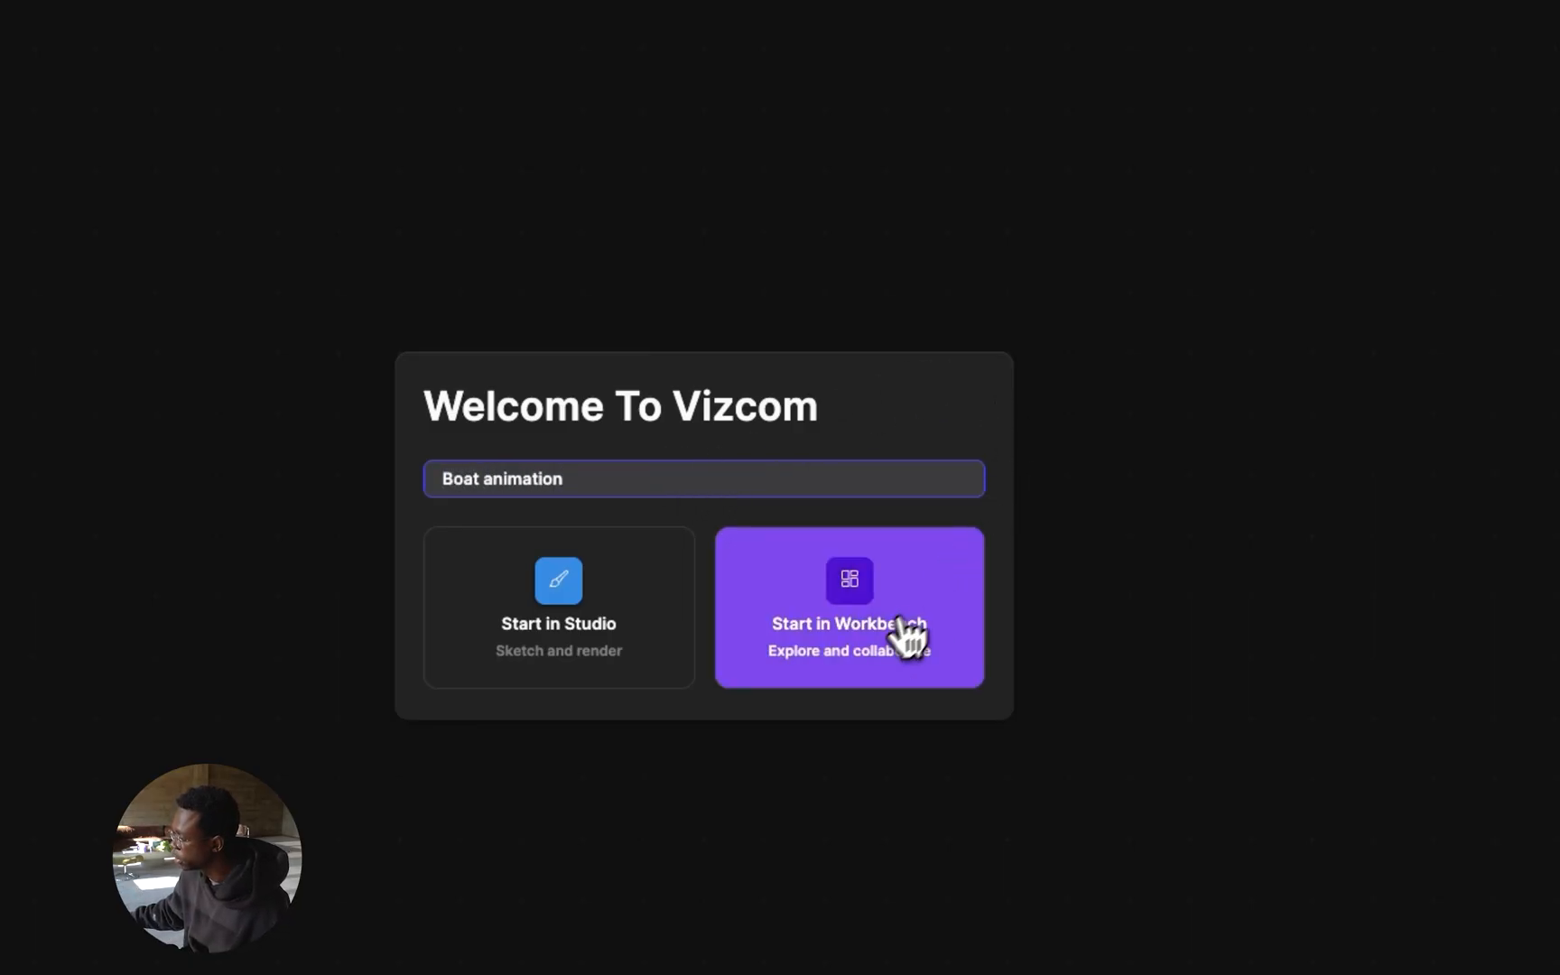
{"action": "left_click", "coordinate": [848, 607]}
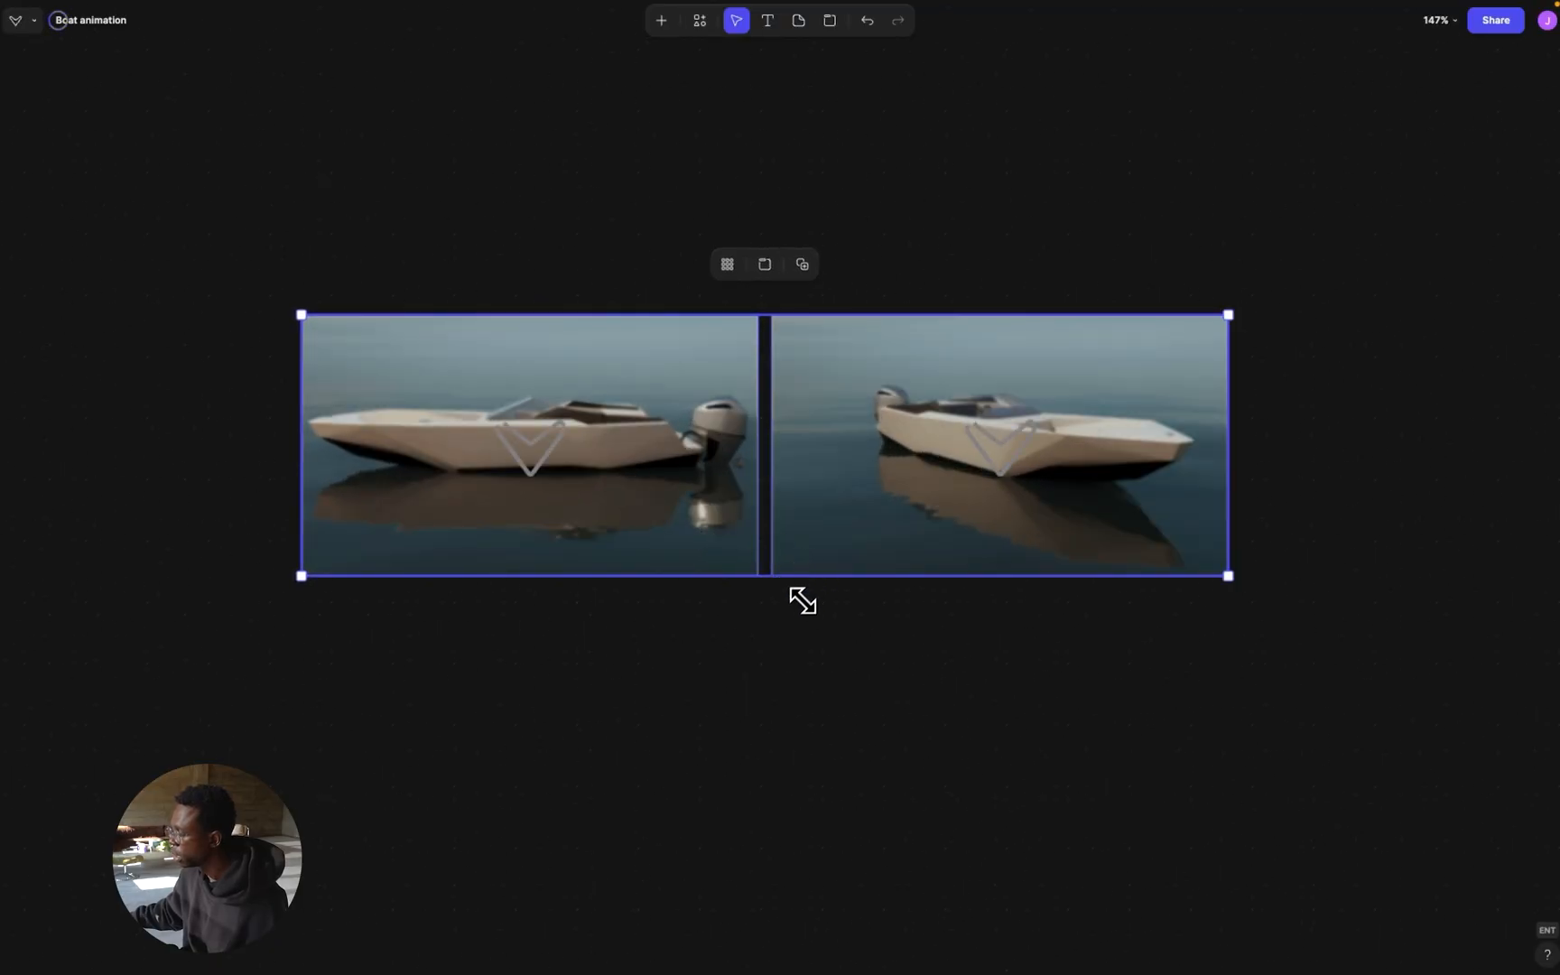
Drop the boat images on the canvas and attach an Animate block to the first boat image
{"action": "left_click_drag", "start_coordinate": [995, 444], "coordinate": [720, 730]}
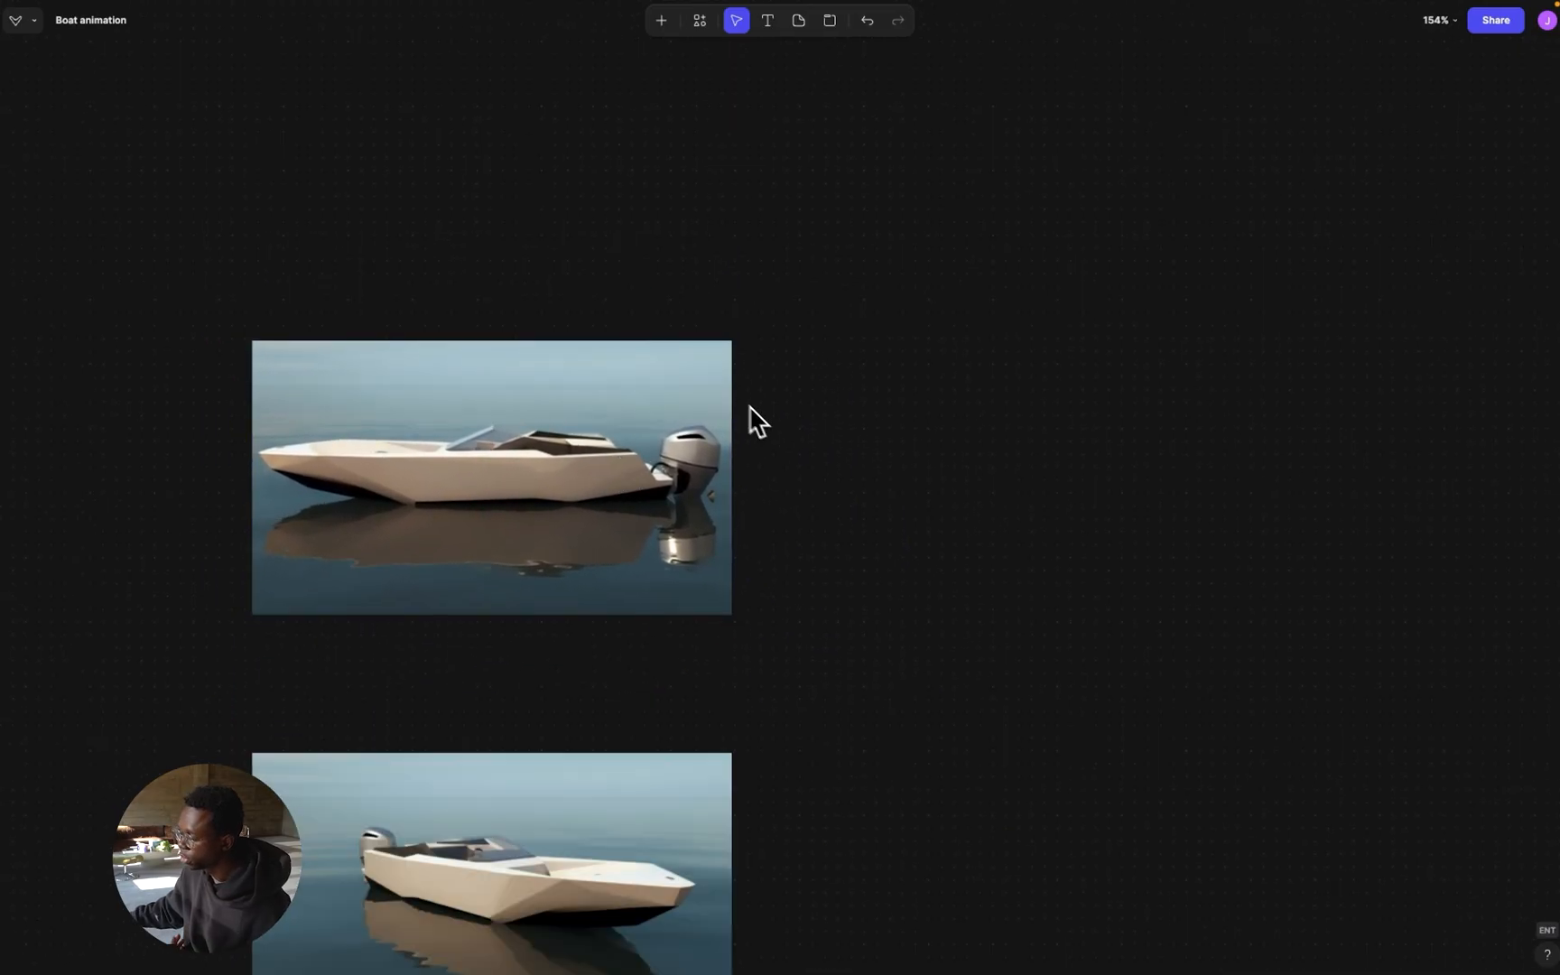
{"action": "left_click", "coordinate": [491, 477]}
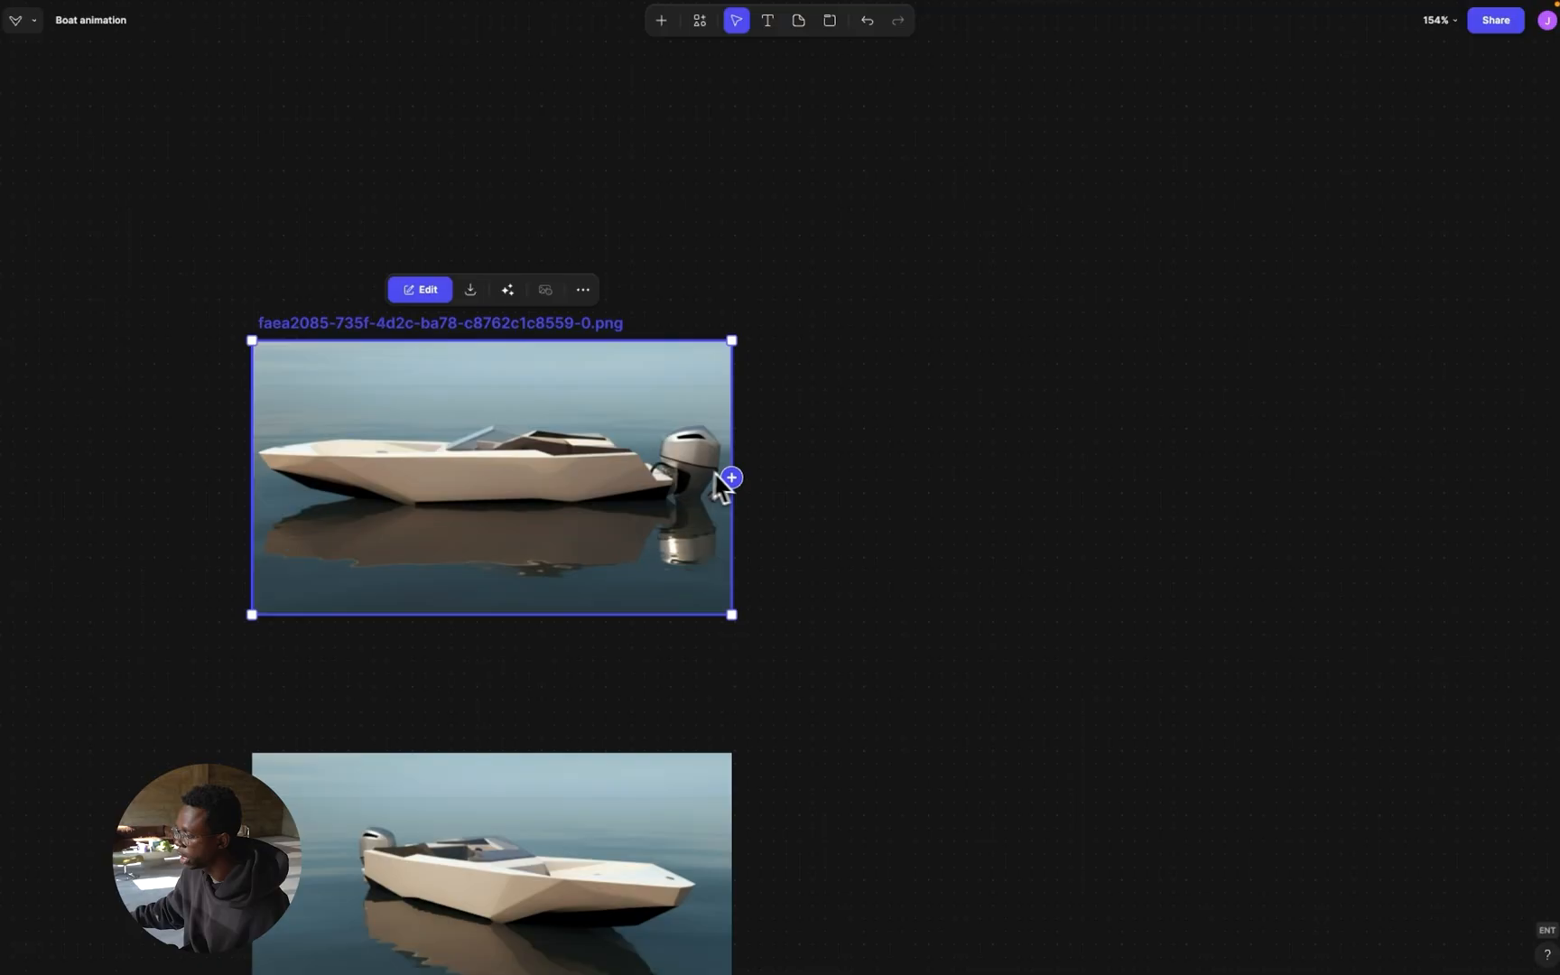
{"action": "mouse_move", "coordinate": [743, 502]}
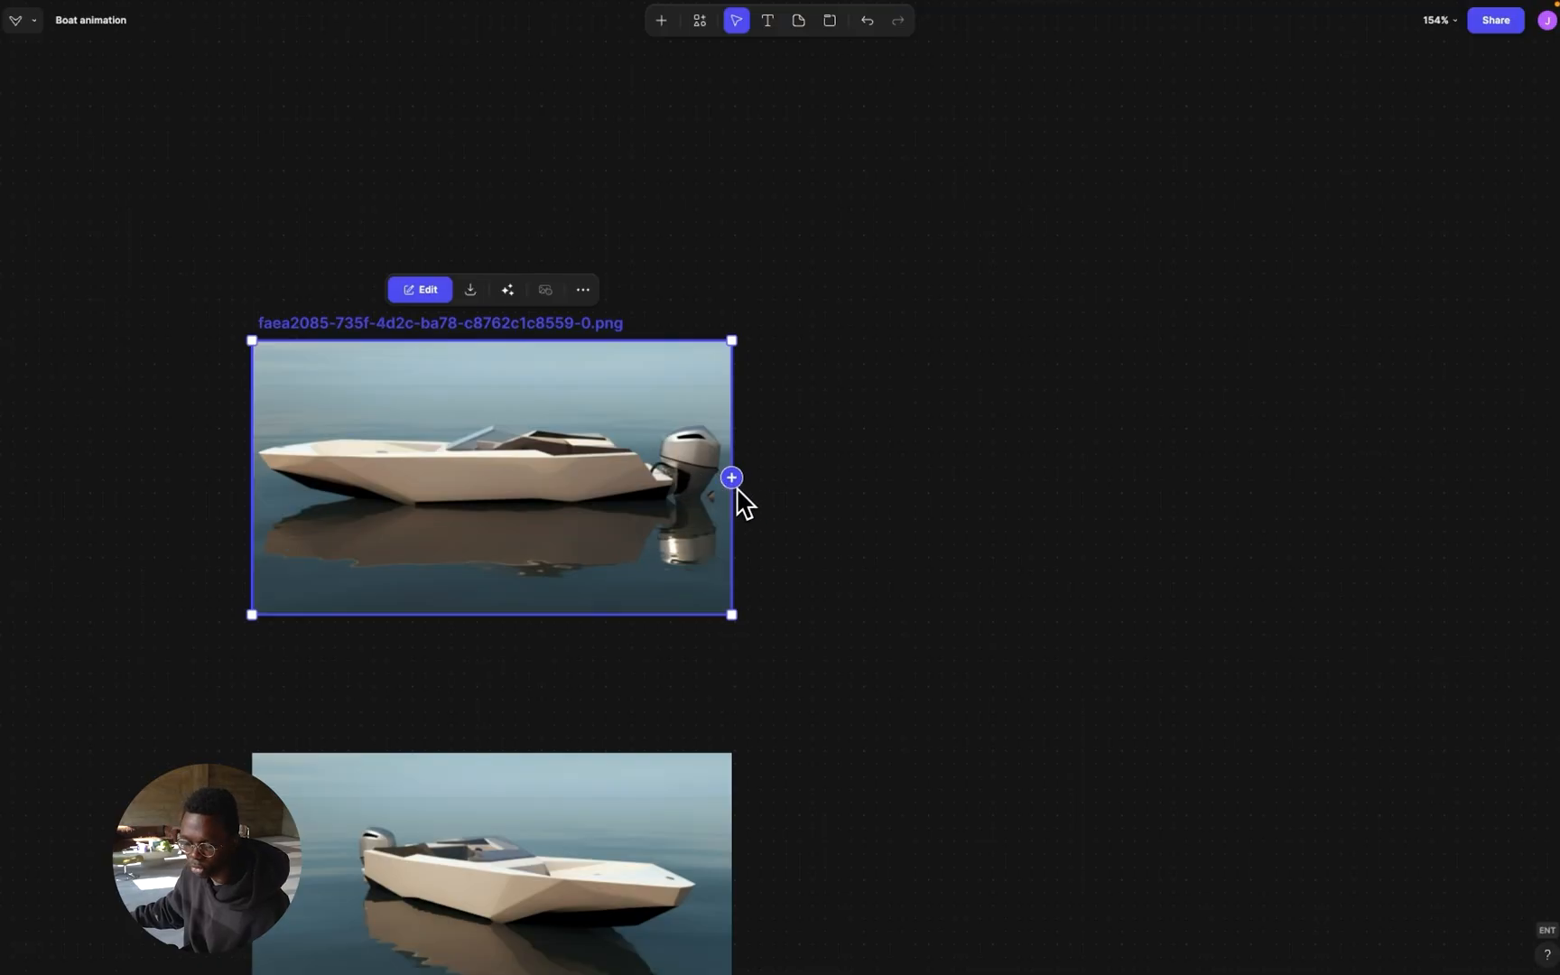
{"action": "left_click_drag", "start_coordinate": [731, 477], "coordinate": [809, 410]}
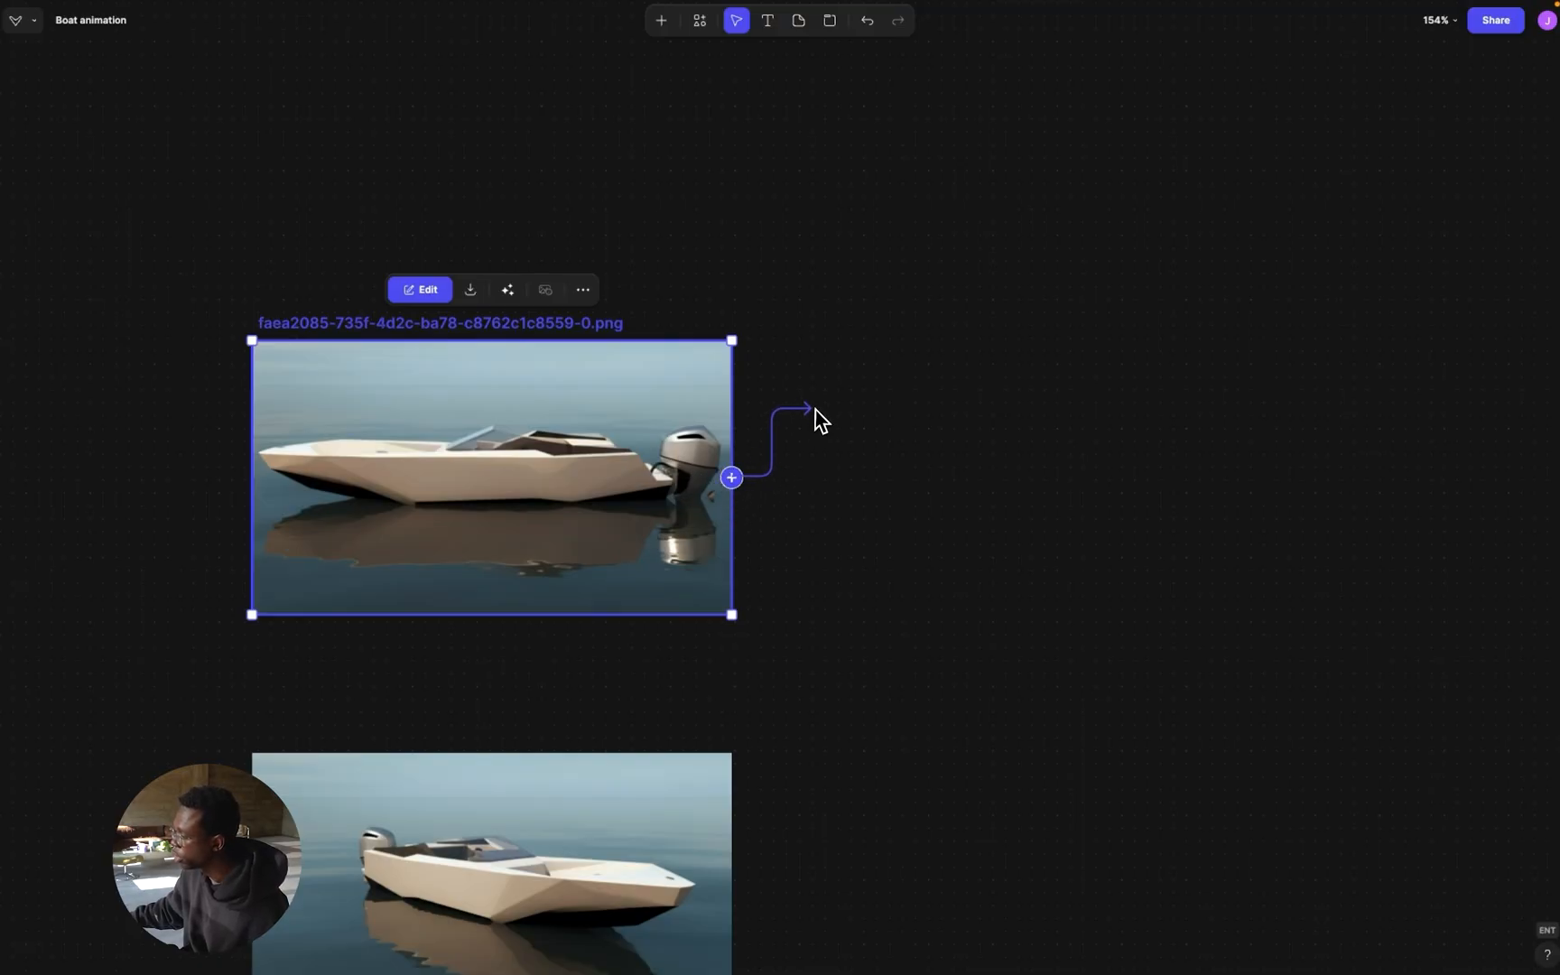
{"action": "left_click", "coordinate": [730, 477]}
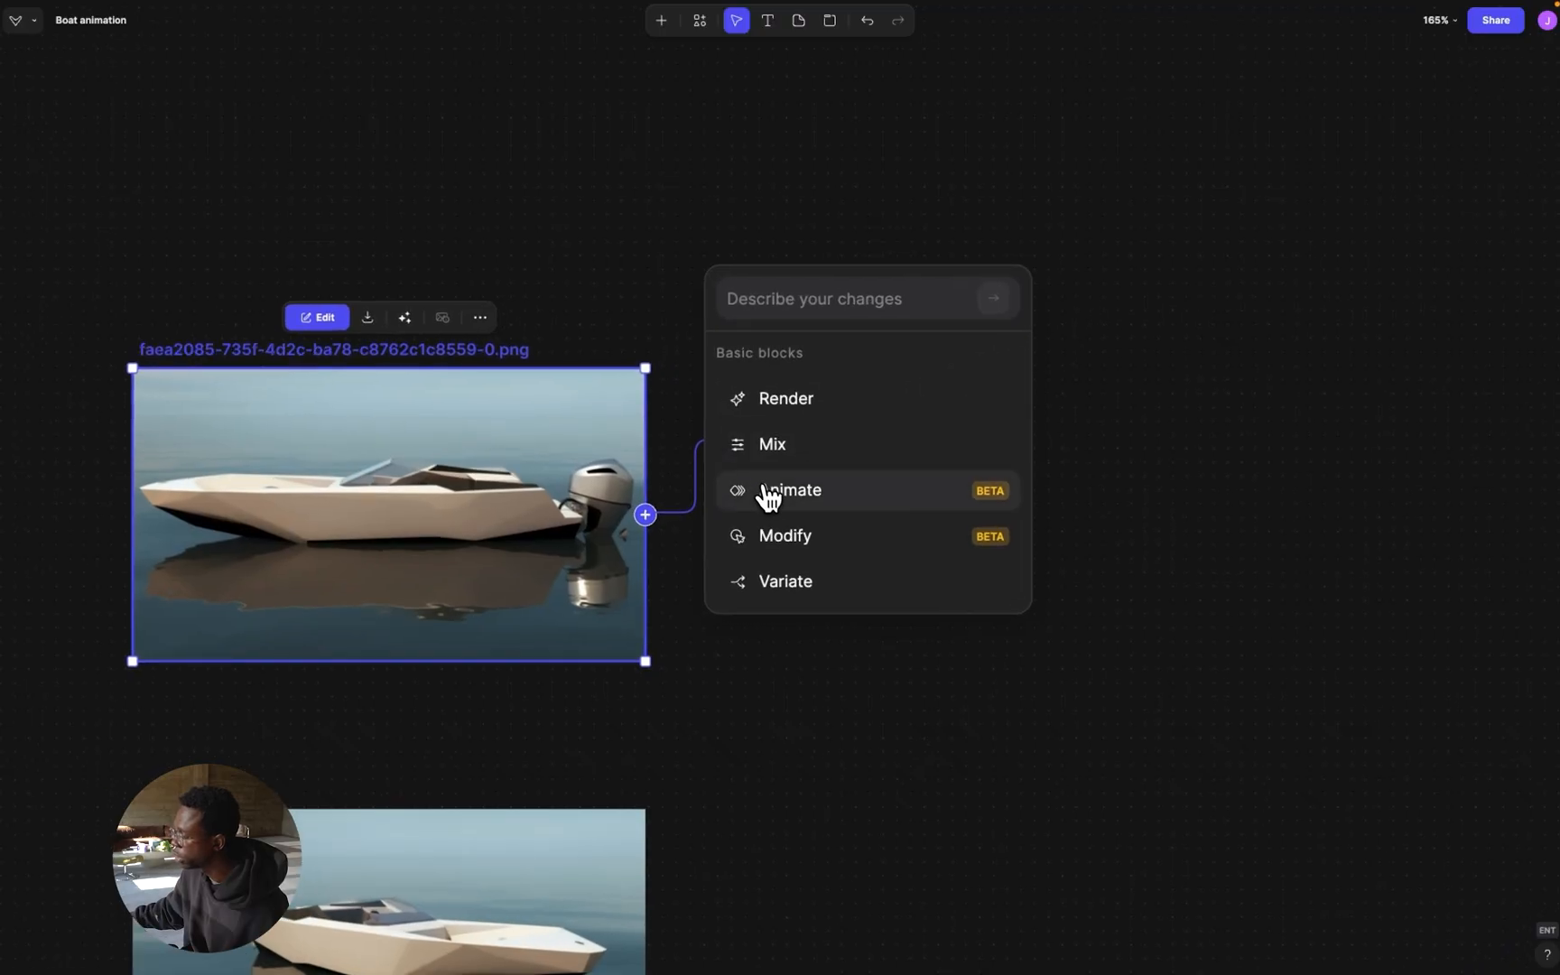
{"action": "mouse_move", "coordinate": [790, 502]}
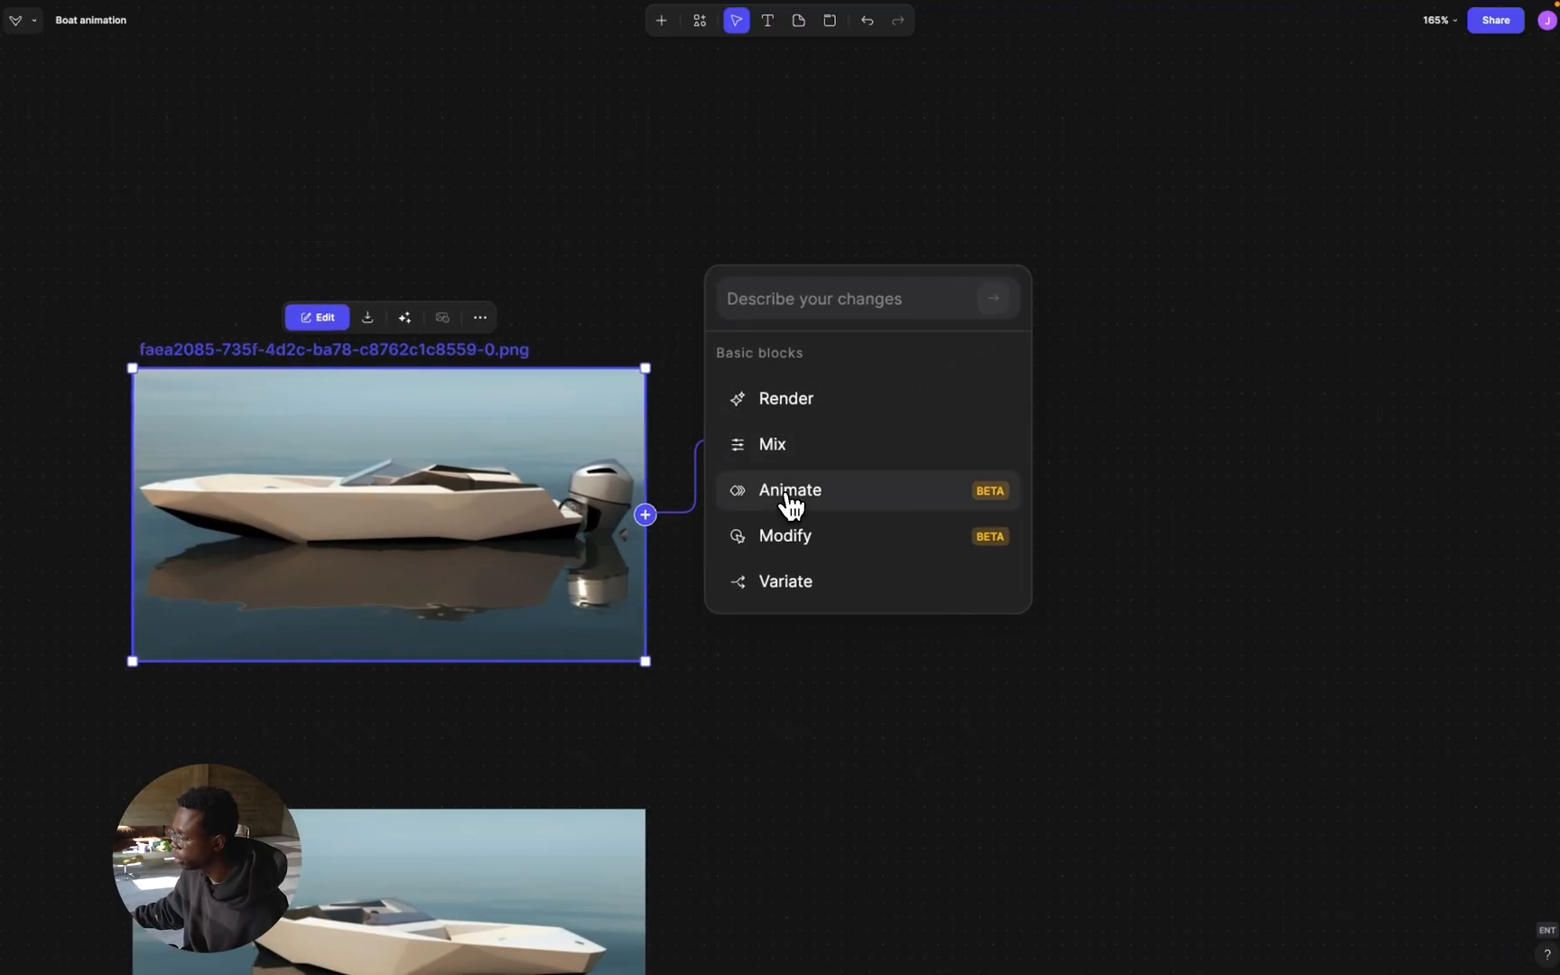
{"action": "left_click", "coordinate": [789, 490]}
{"action": "type", "text": "Speed boat going"}
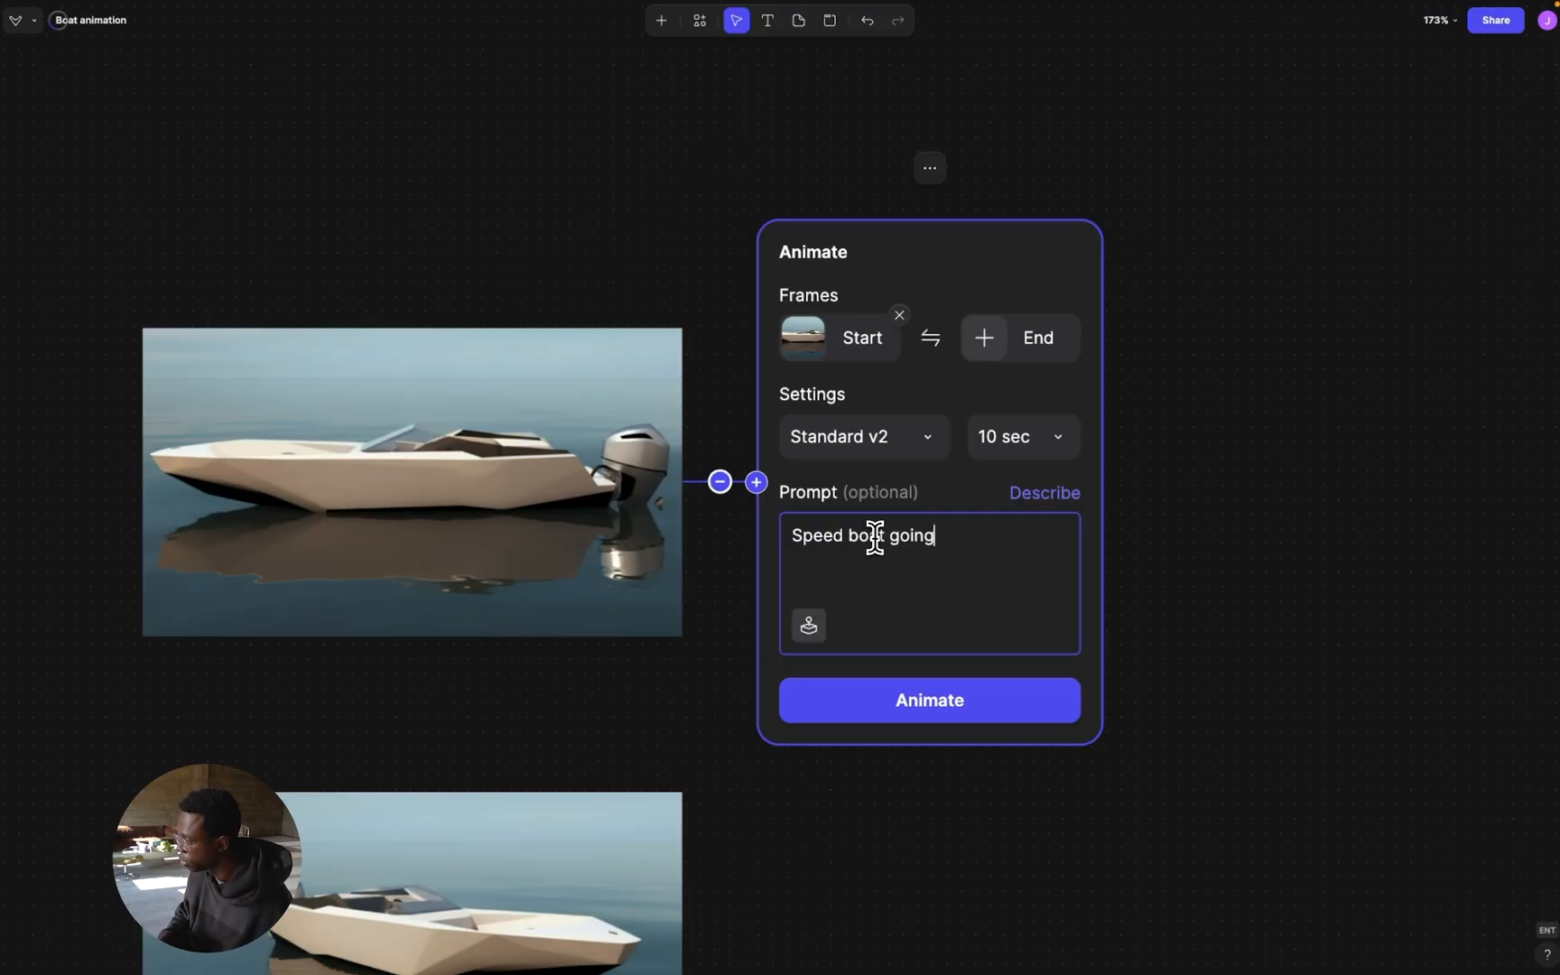
Submit the prompt 'Speed boat going really fast through the water' and start the animation
{"action": "type", "text": "really fast t"}
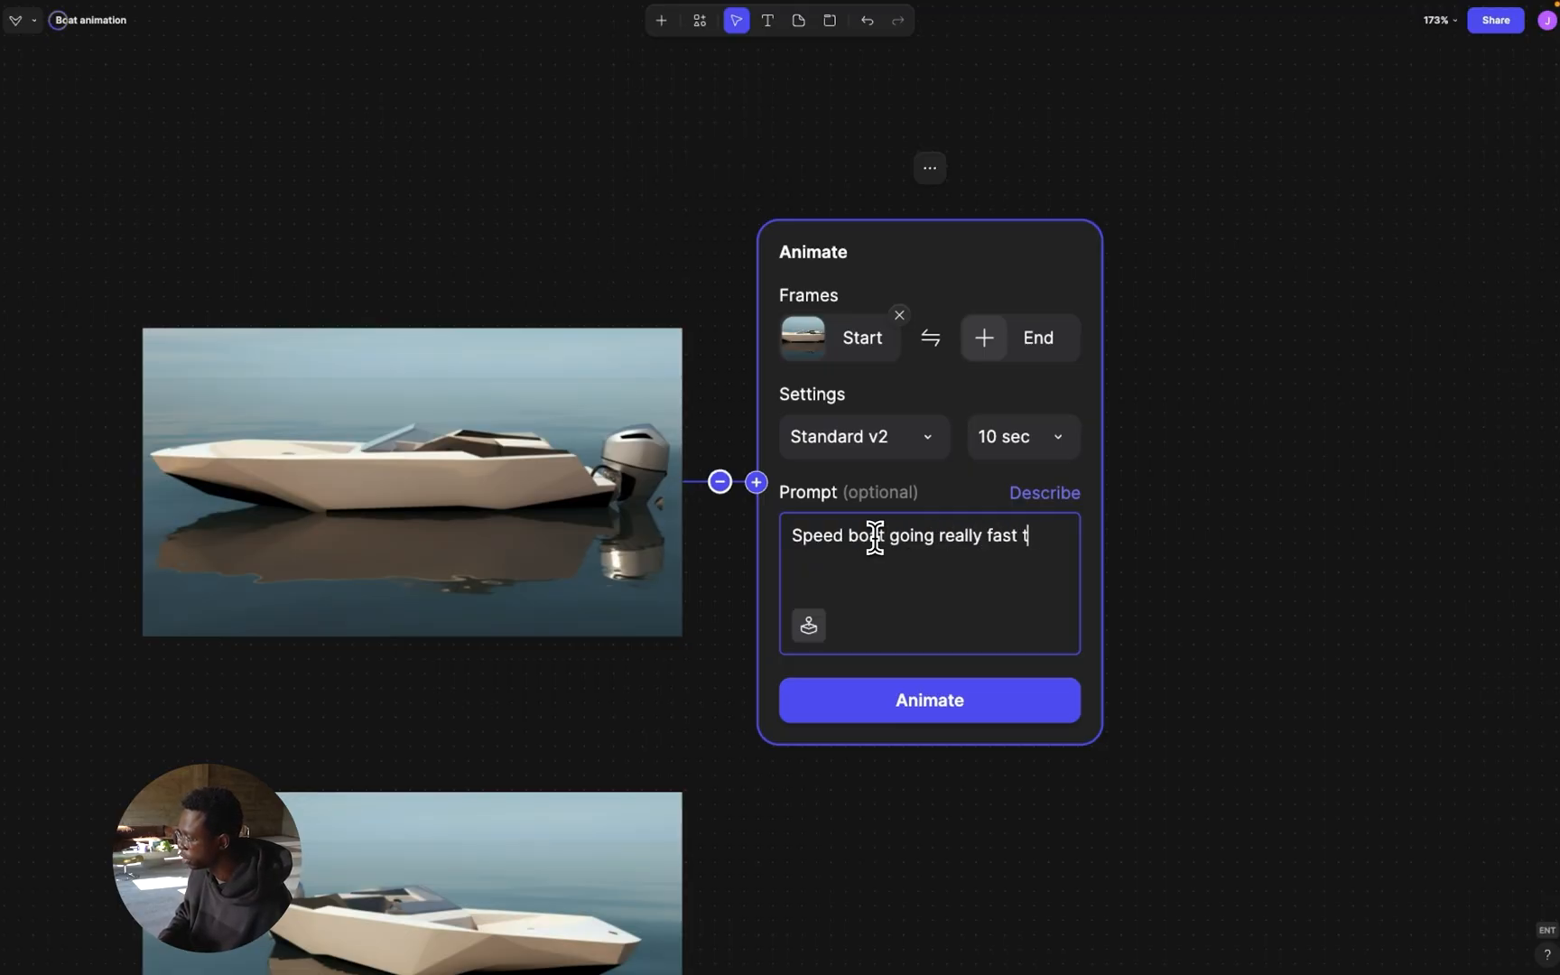
{"action": "type", "text": "hrough the water"}
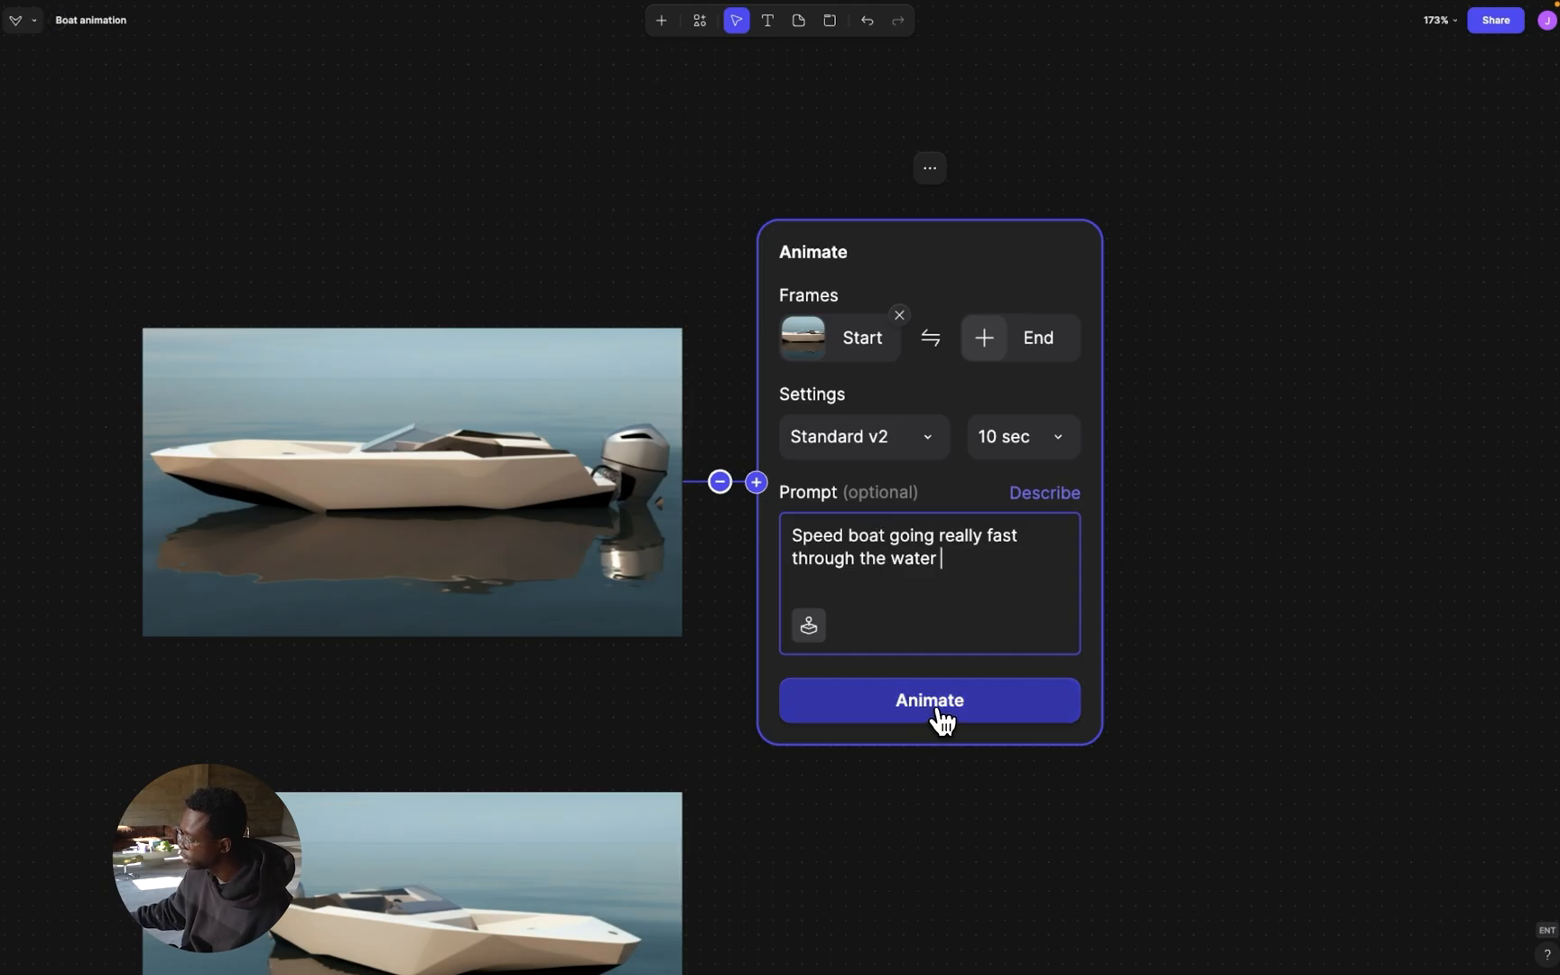
{"action": "left_click", "coordinate": [928, 698]}
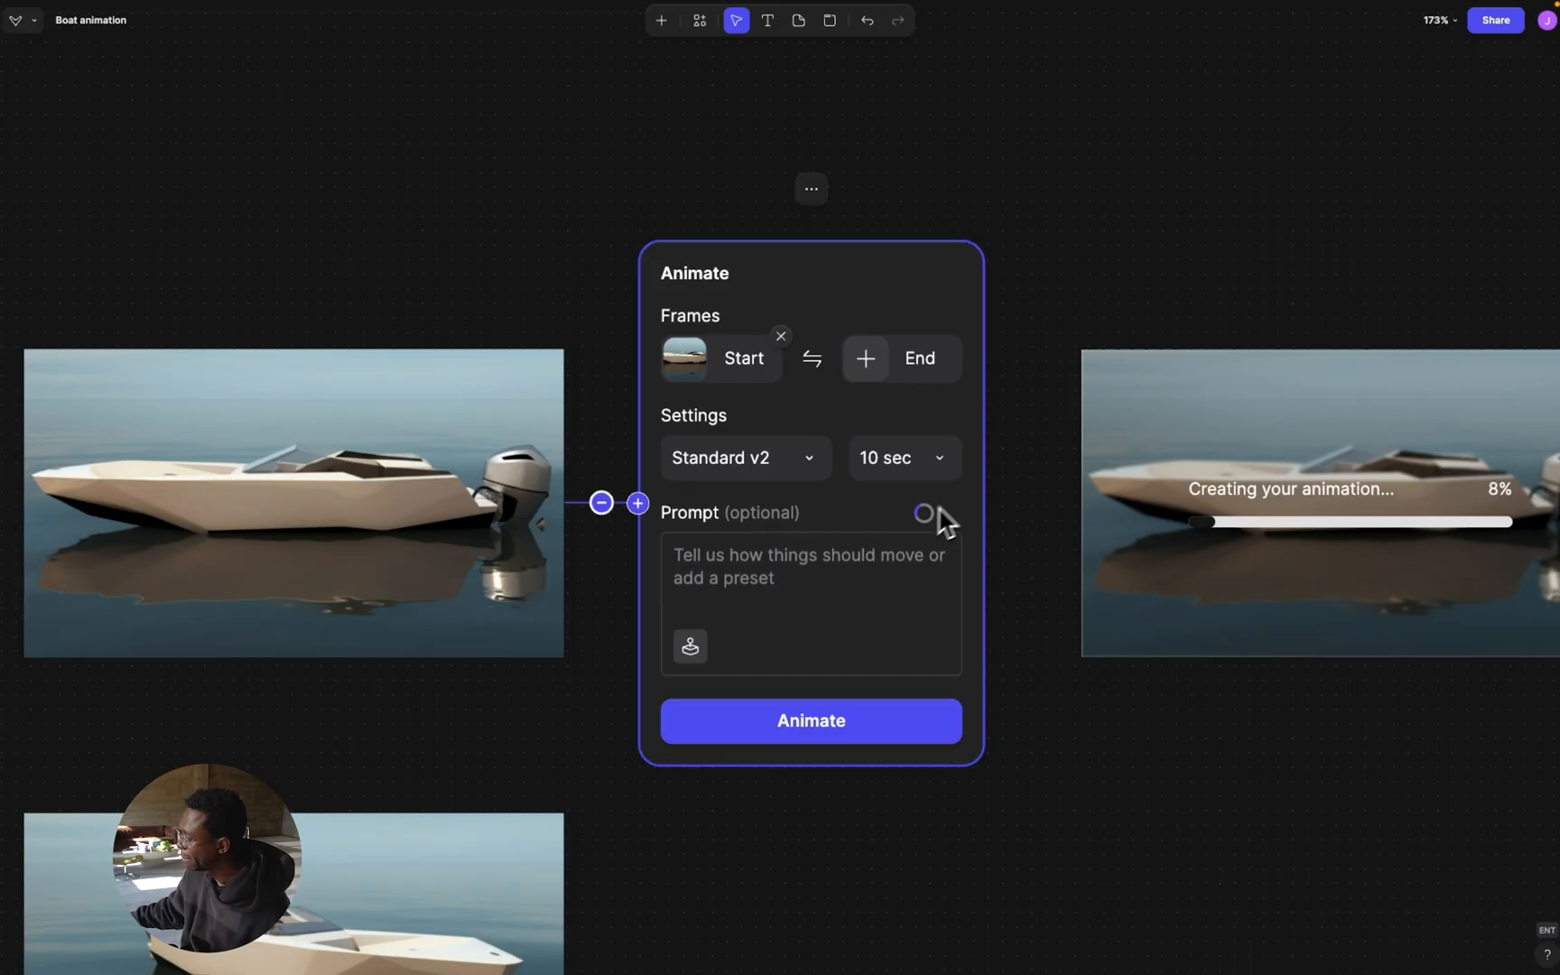
{"action": "mouse_move", "coordinate": [1025, 488]}
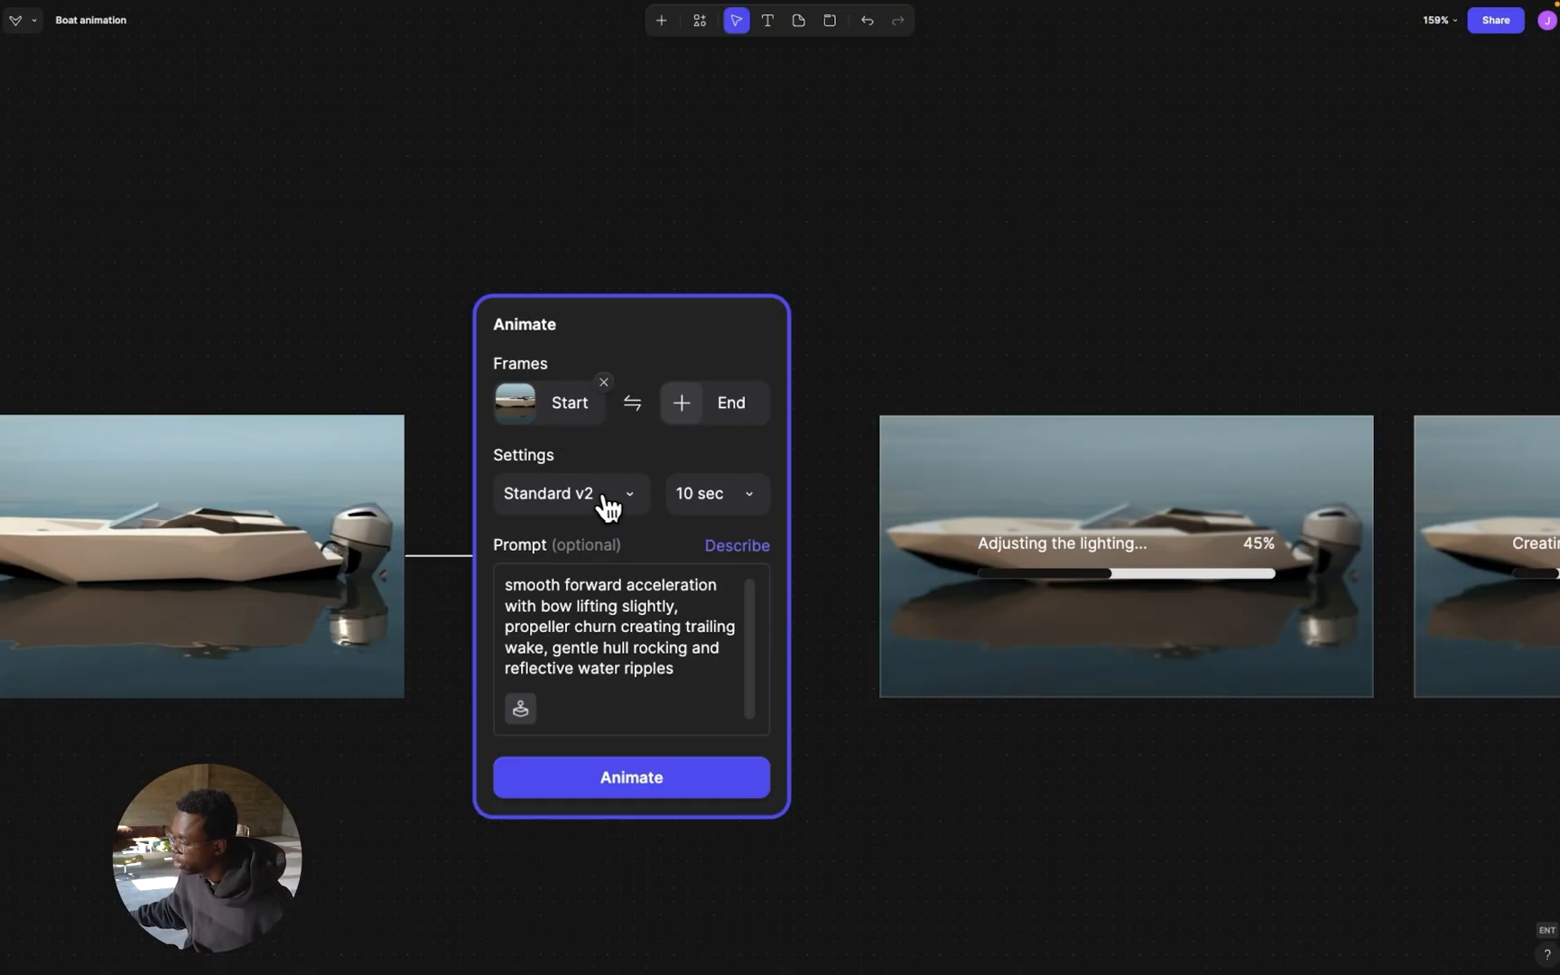
Keep the Standard v2 model and apply the Zoom in camera motion preset to the prompt
{"action": "left_click", "coordinate": [569, 493]}
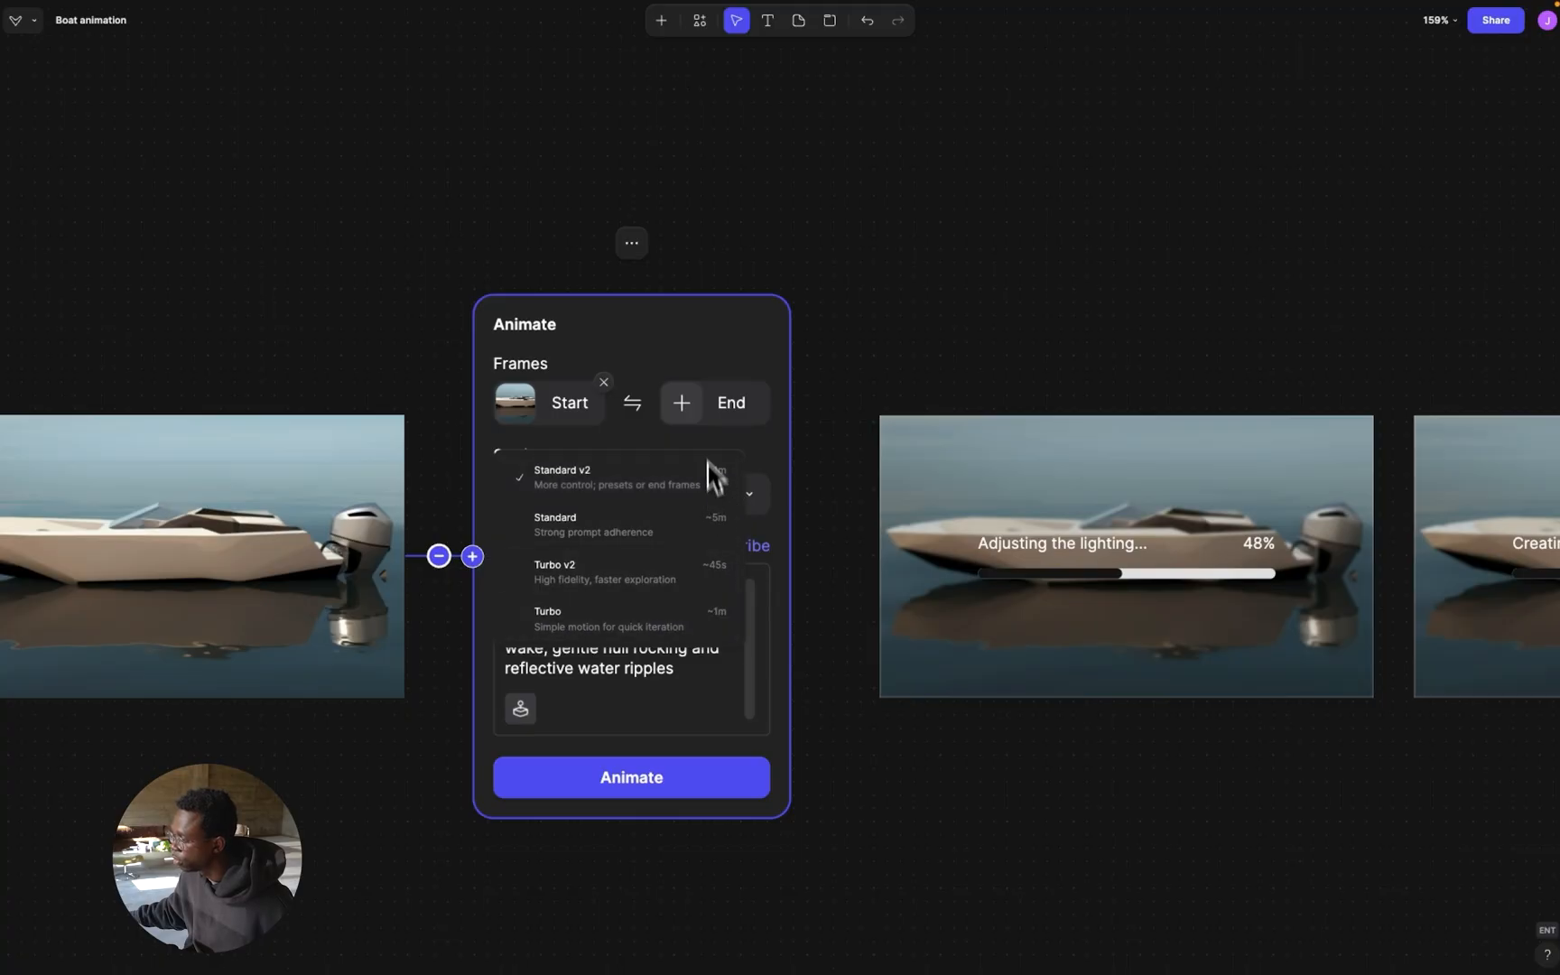
{"action": "left_click", "coordinate": [562, 477]}
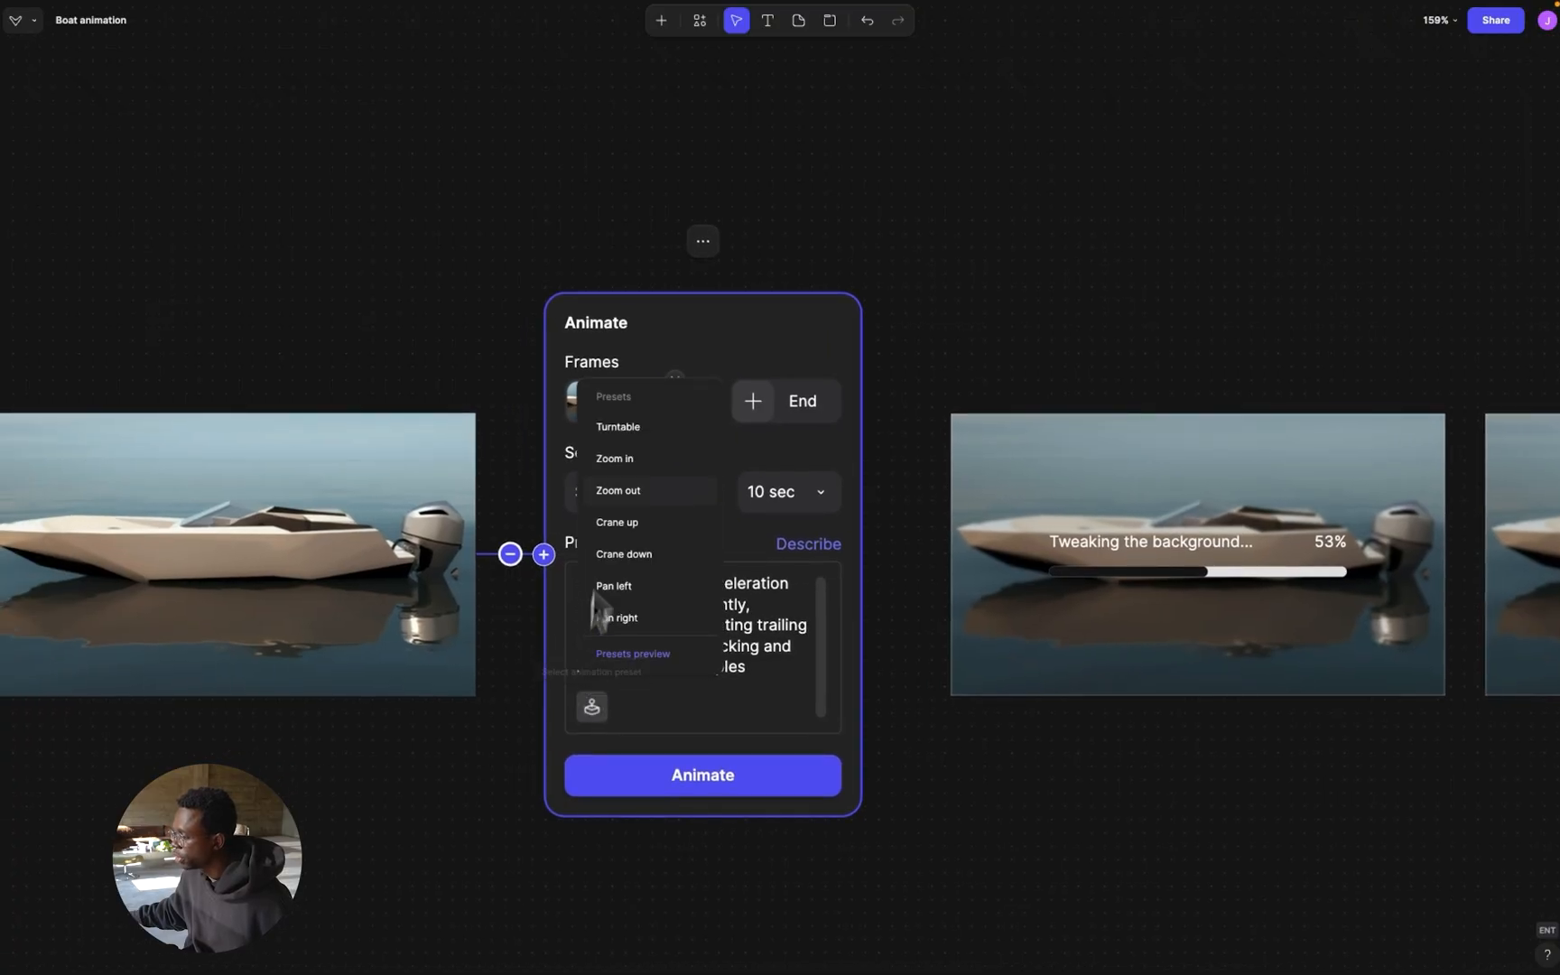
{"action": "mouse_move", "coordinate": [422, 533]}
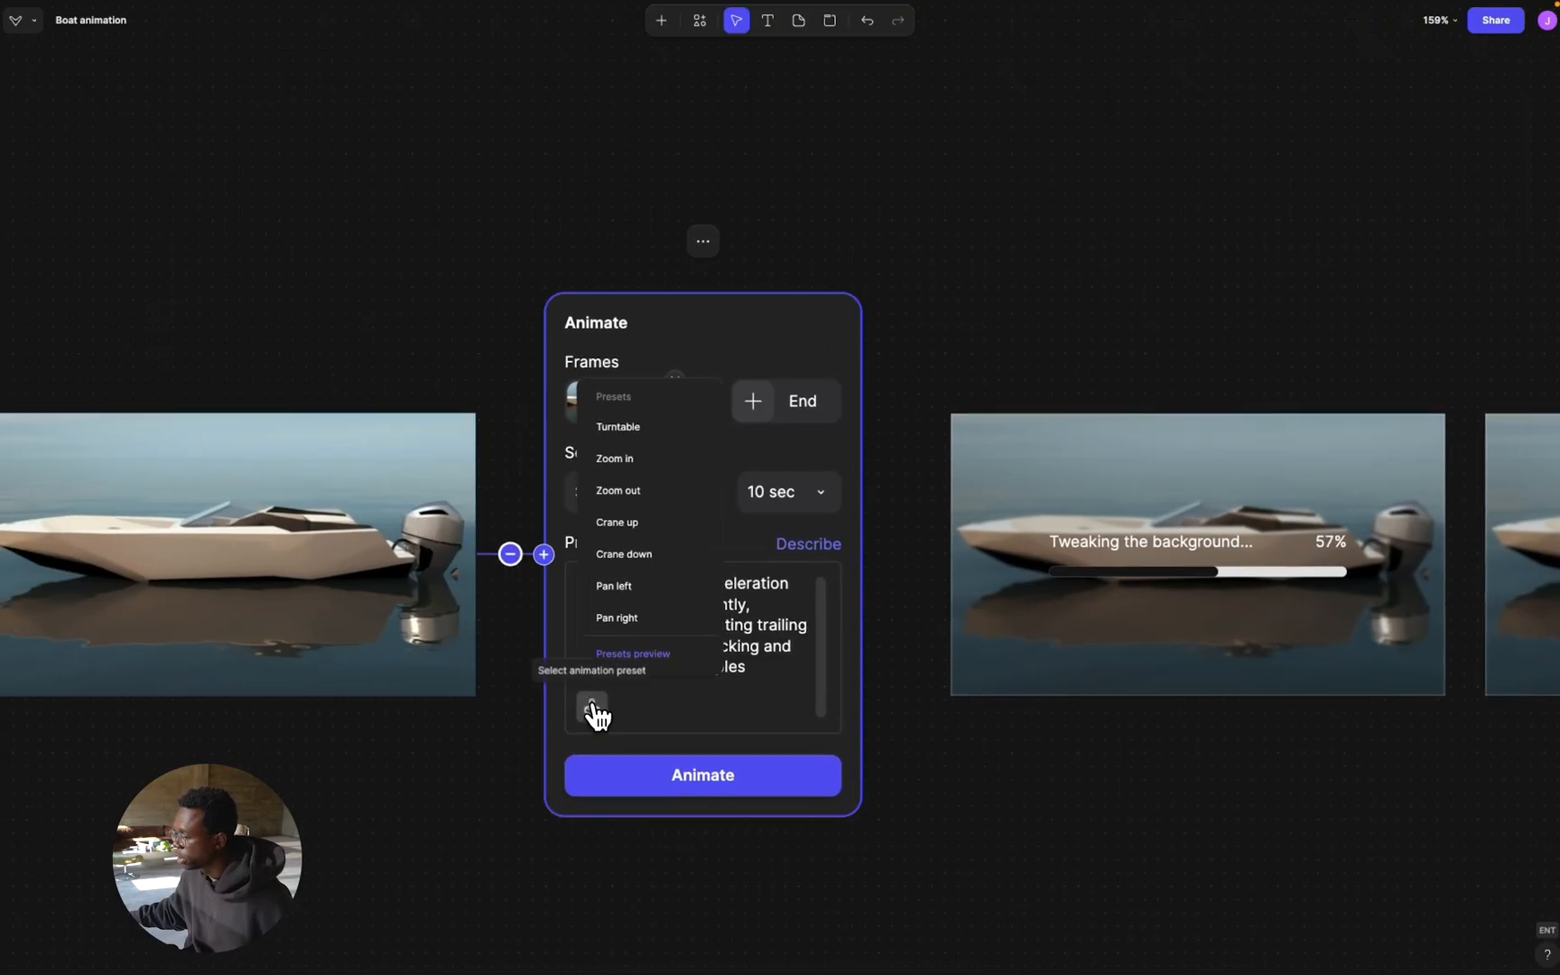
{"action": "mouse_move", "coordinate": [624, 460]}
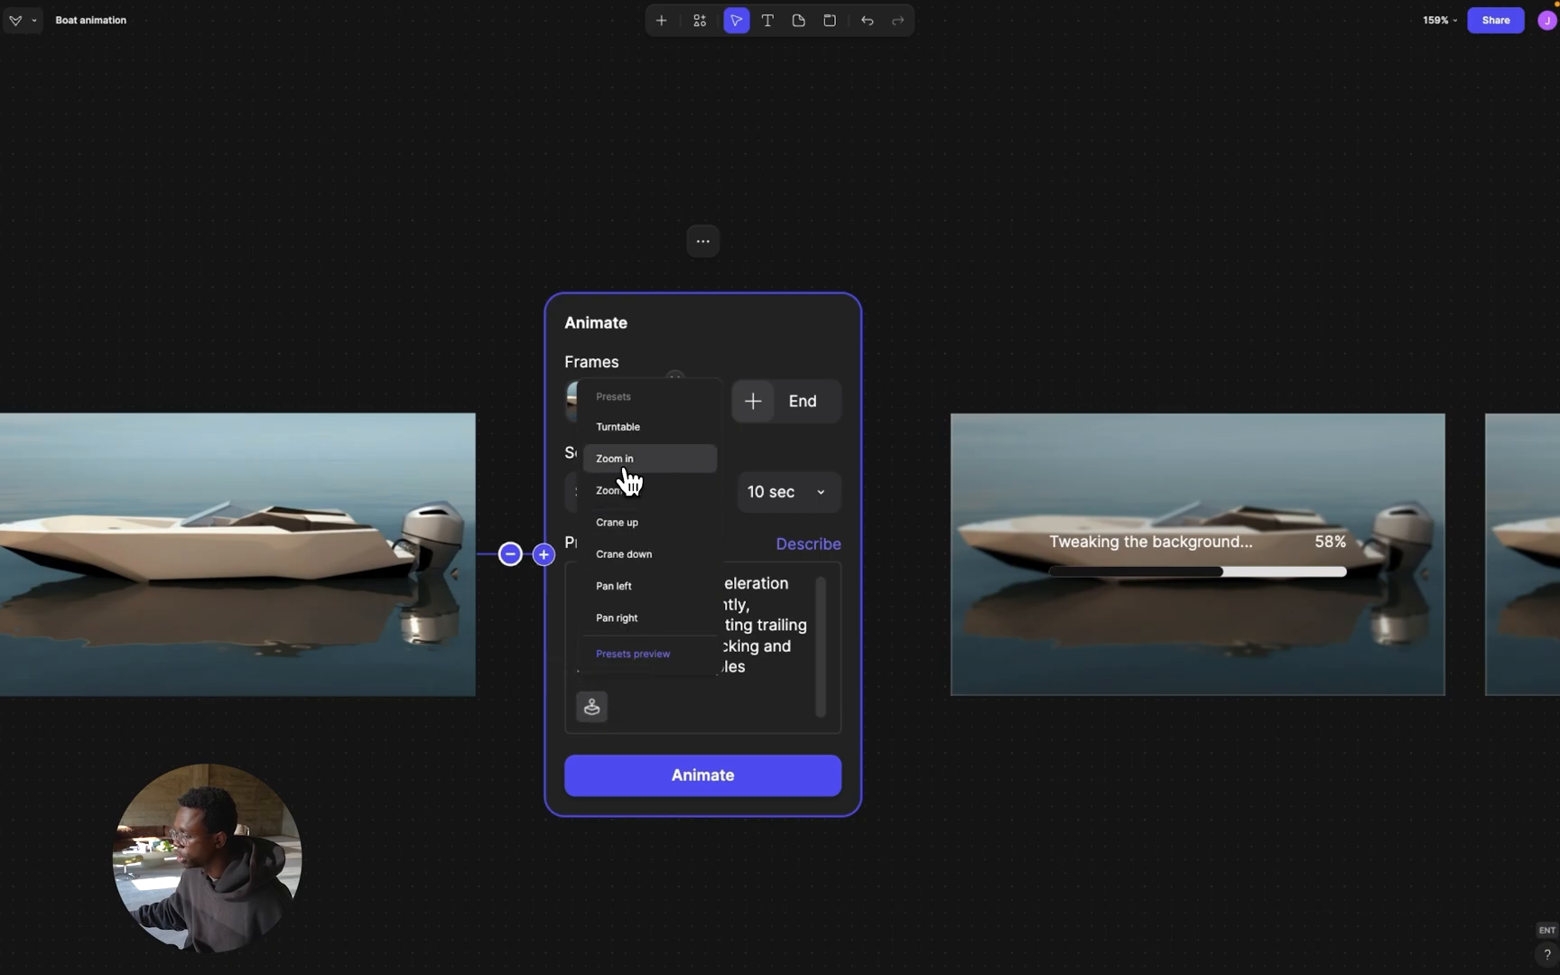
{"action": "left_click", "coordinate": [614, 459]}
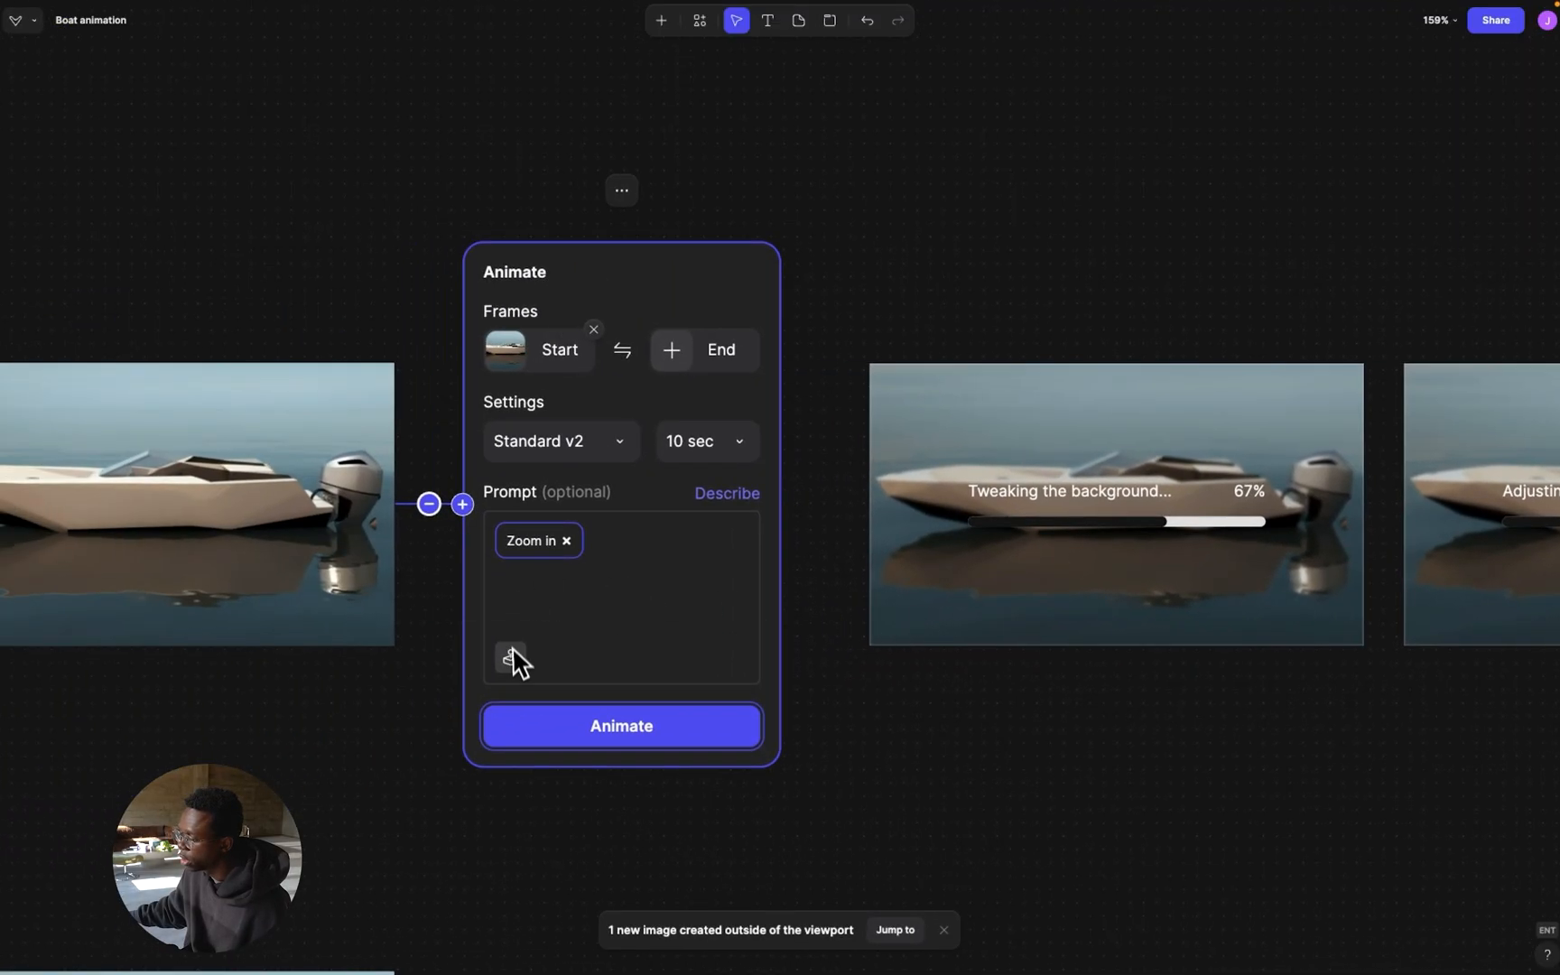
{"action": "left_click", "coordinate": [511, 657]}
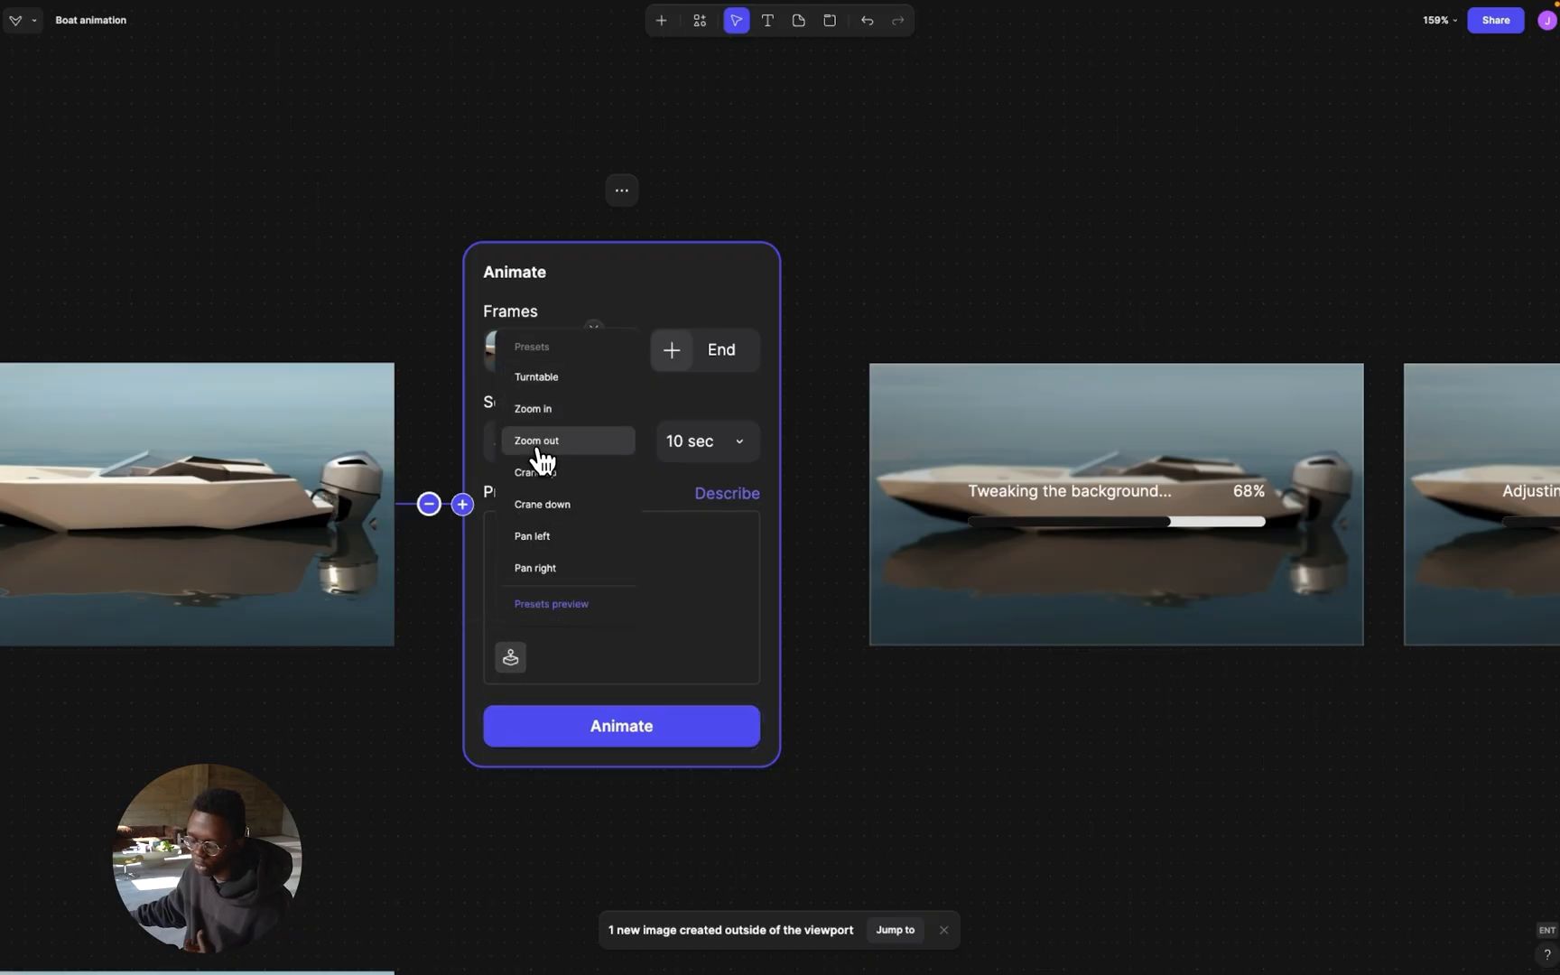
{"action": "mouse_move", "coordinate": [558, 422]}
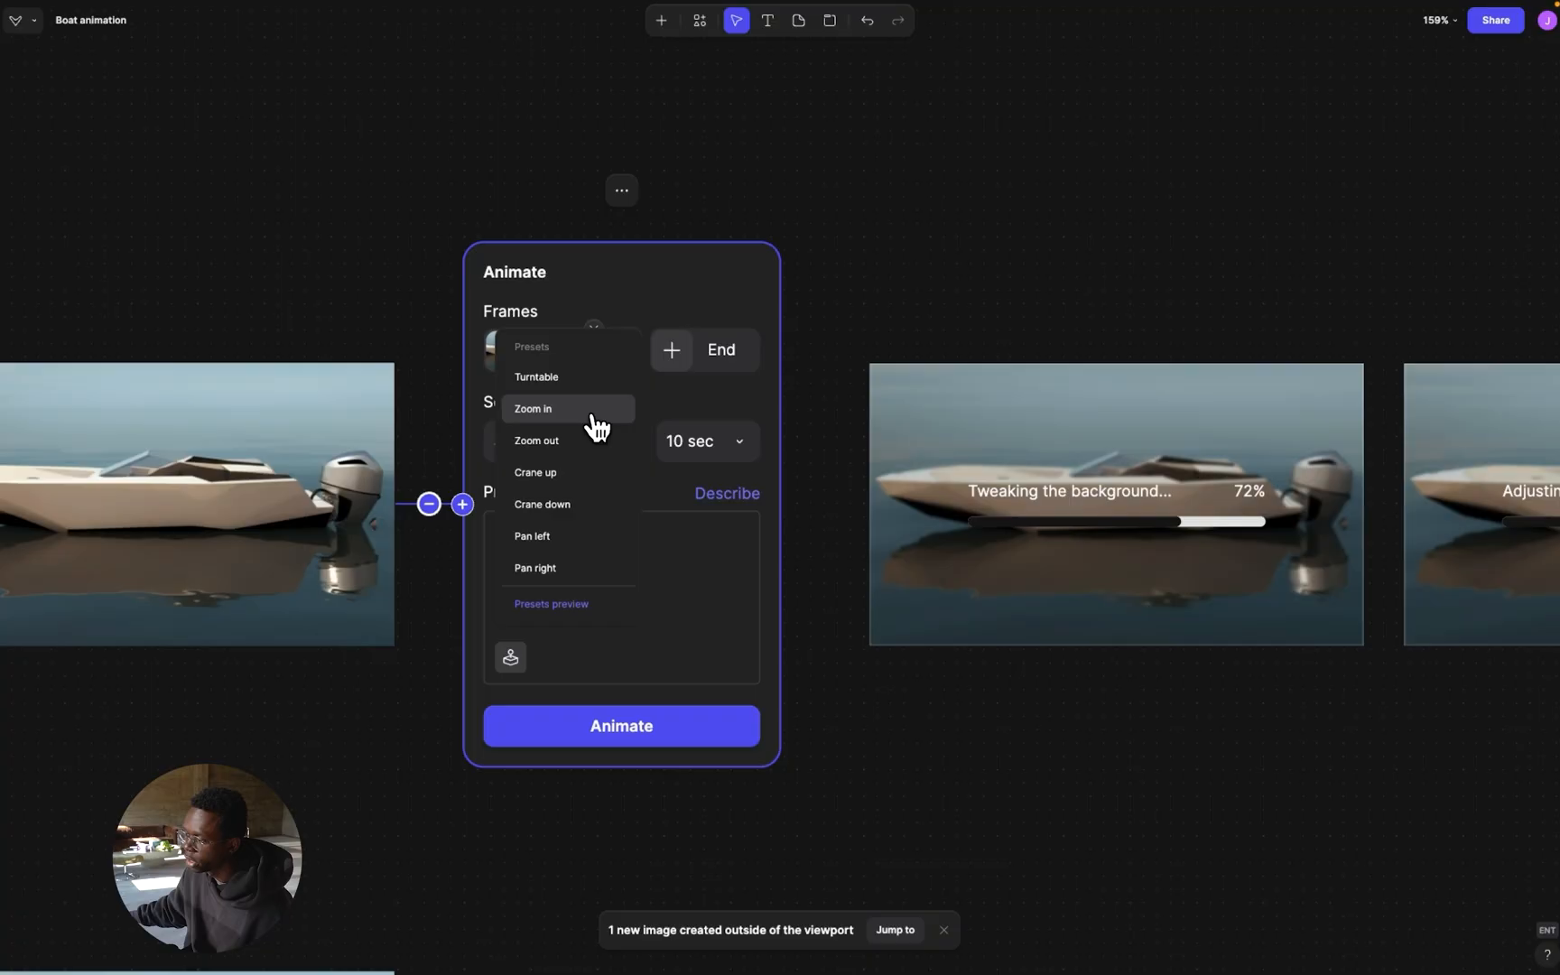
{"action": "mouse_move", "coordinate": [1026, 265]}
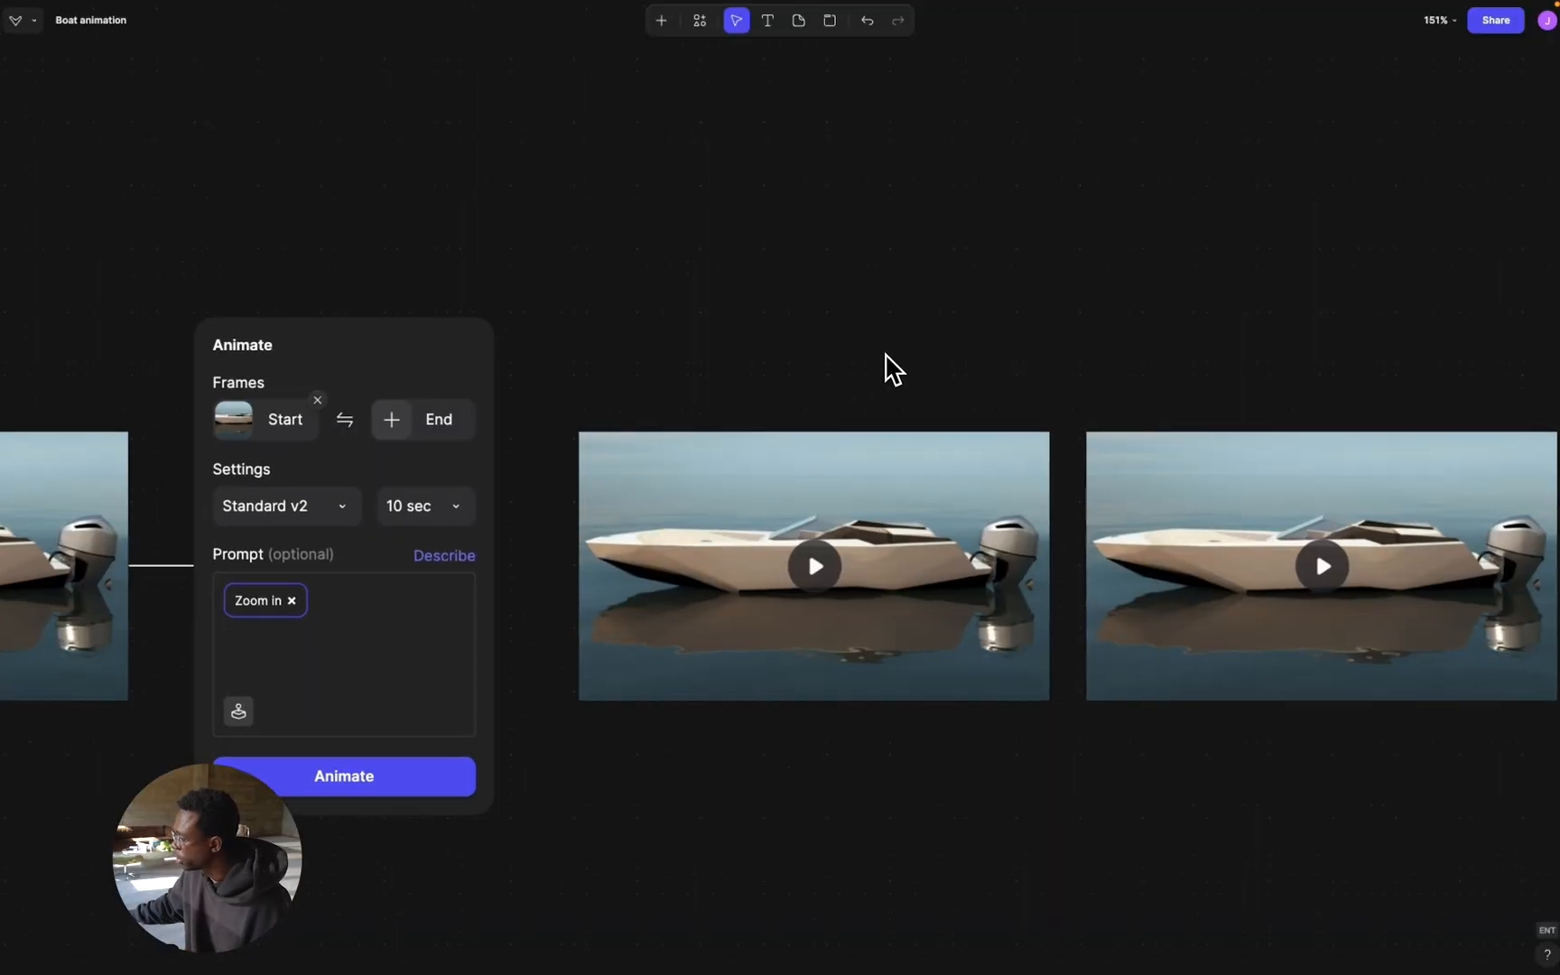
Play the generated speedboat videos, loop the wake-spray clip and view it full-size with its details
{"action": "left_click", "coordinate": [813, 565]}
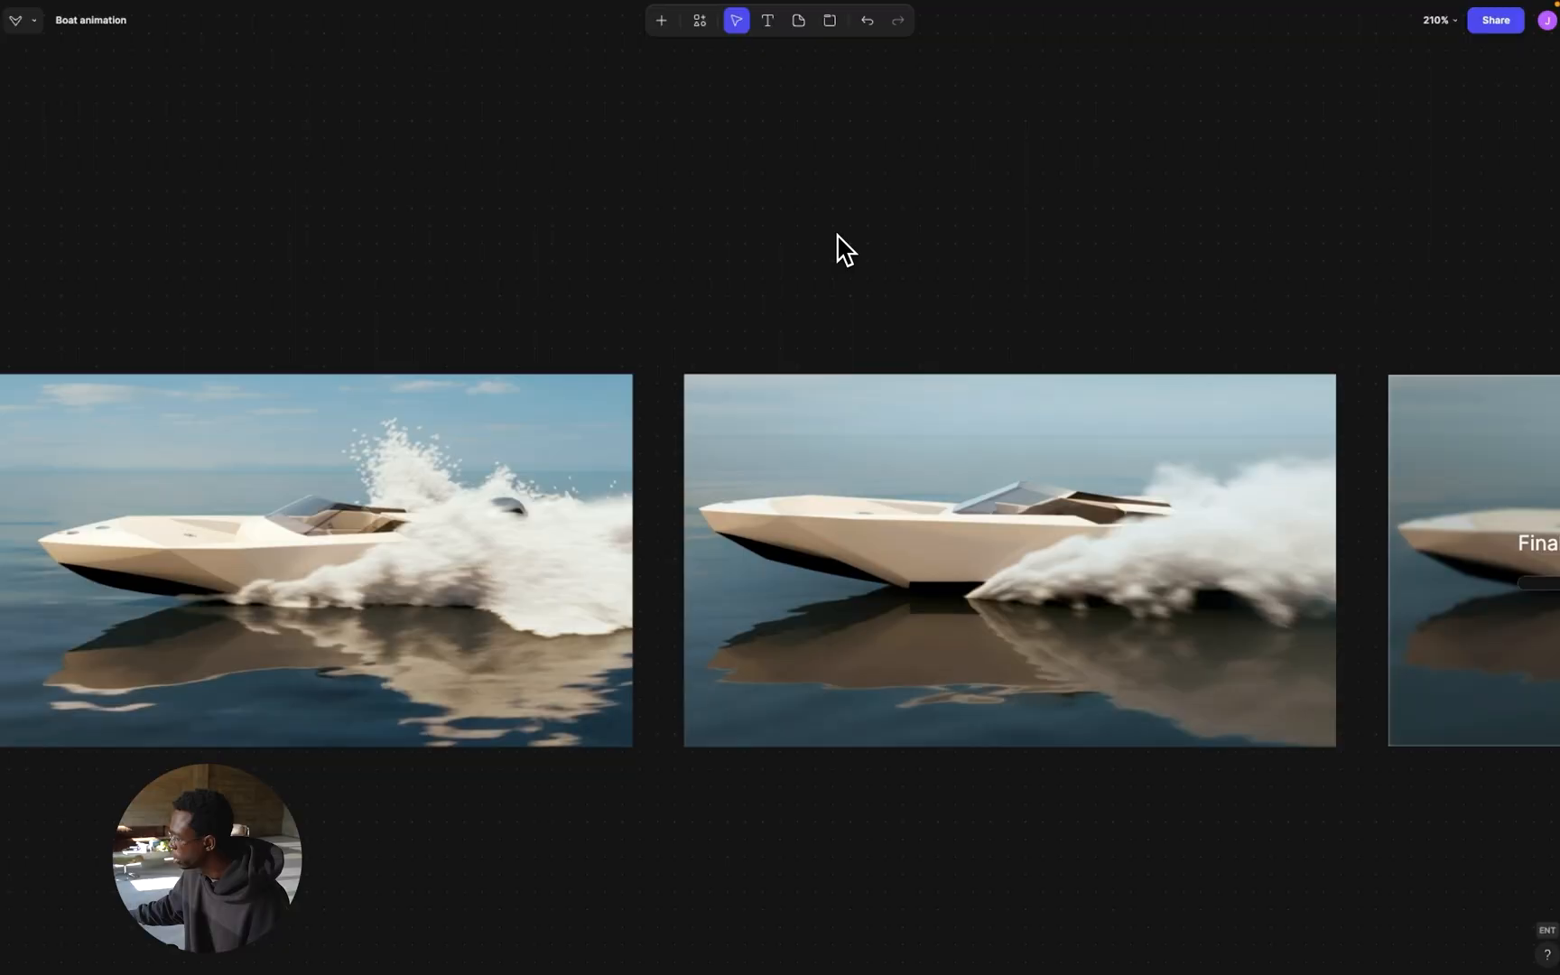
{"action": "left_click", "coordinate": [1009, 560]}
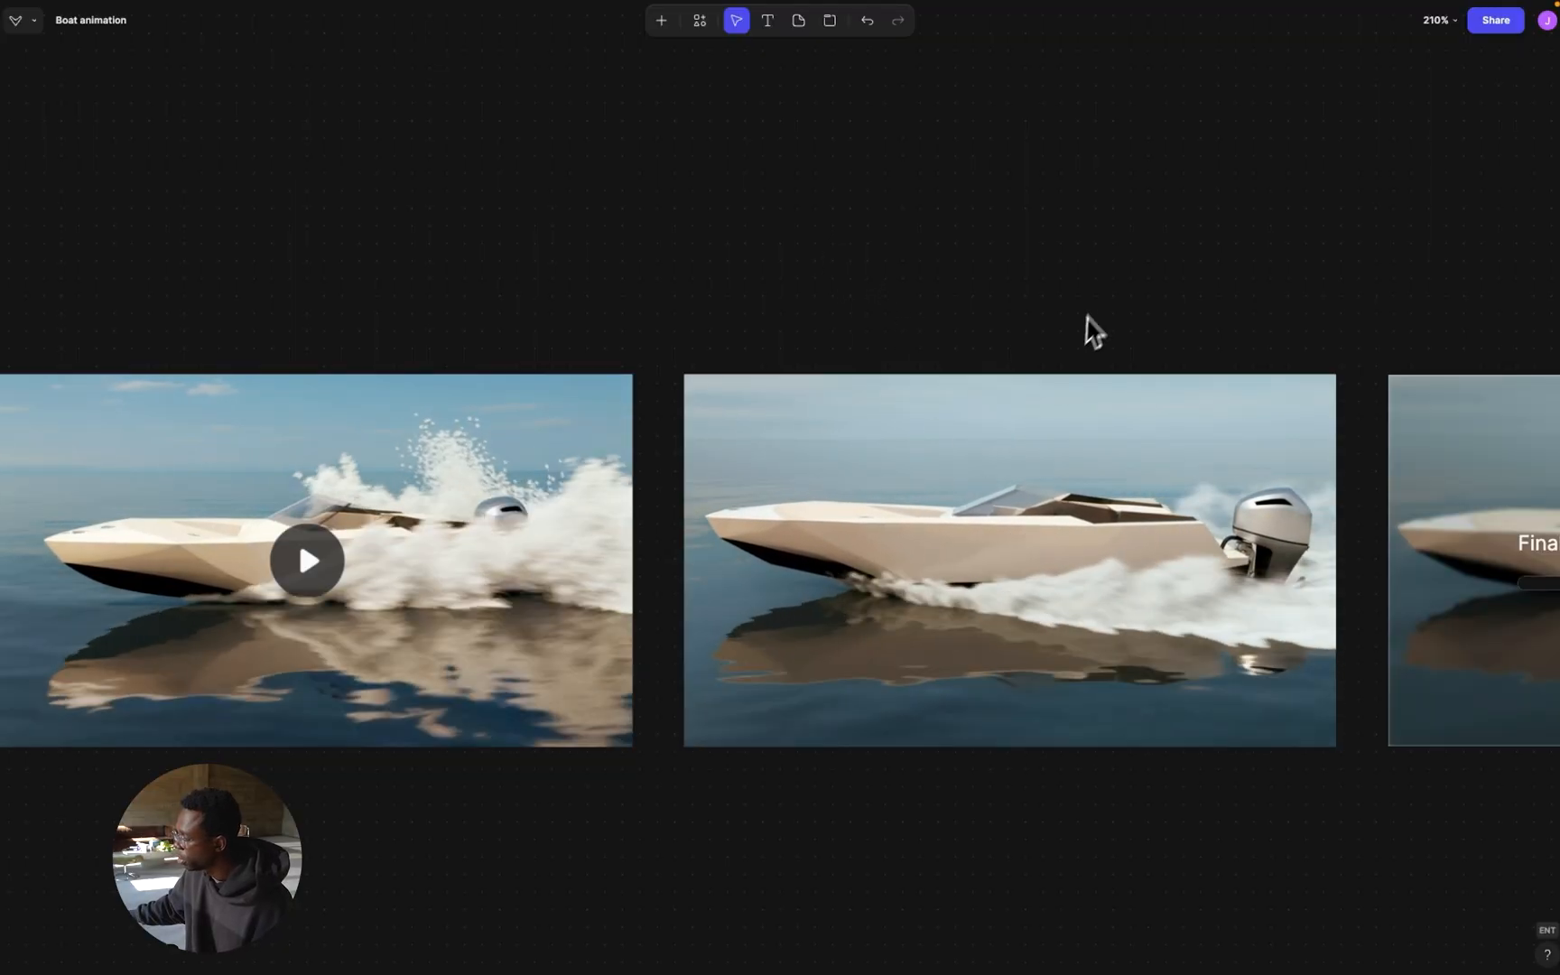
{"action": "mouse_move", "coordinate": [999, 383]}
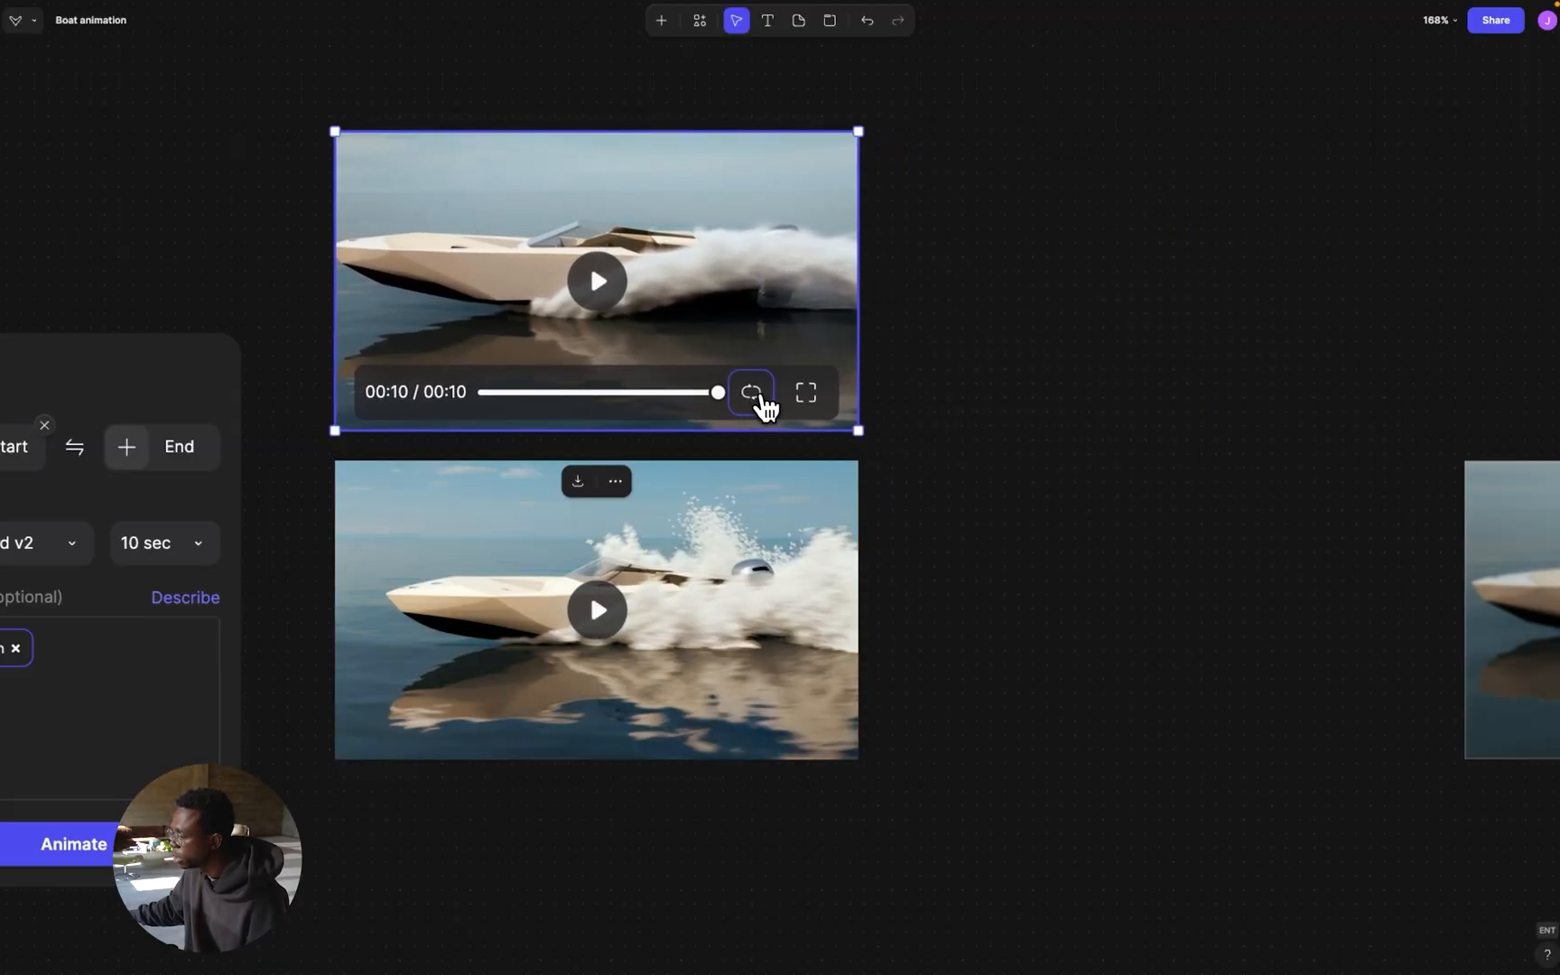
{"action": "left_click", "coordinate": [598, 612]}
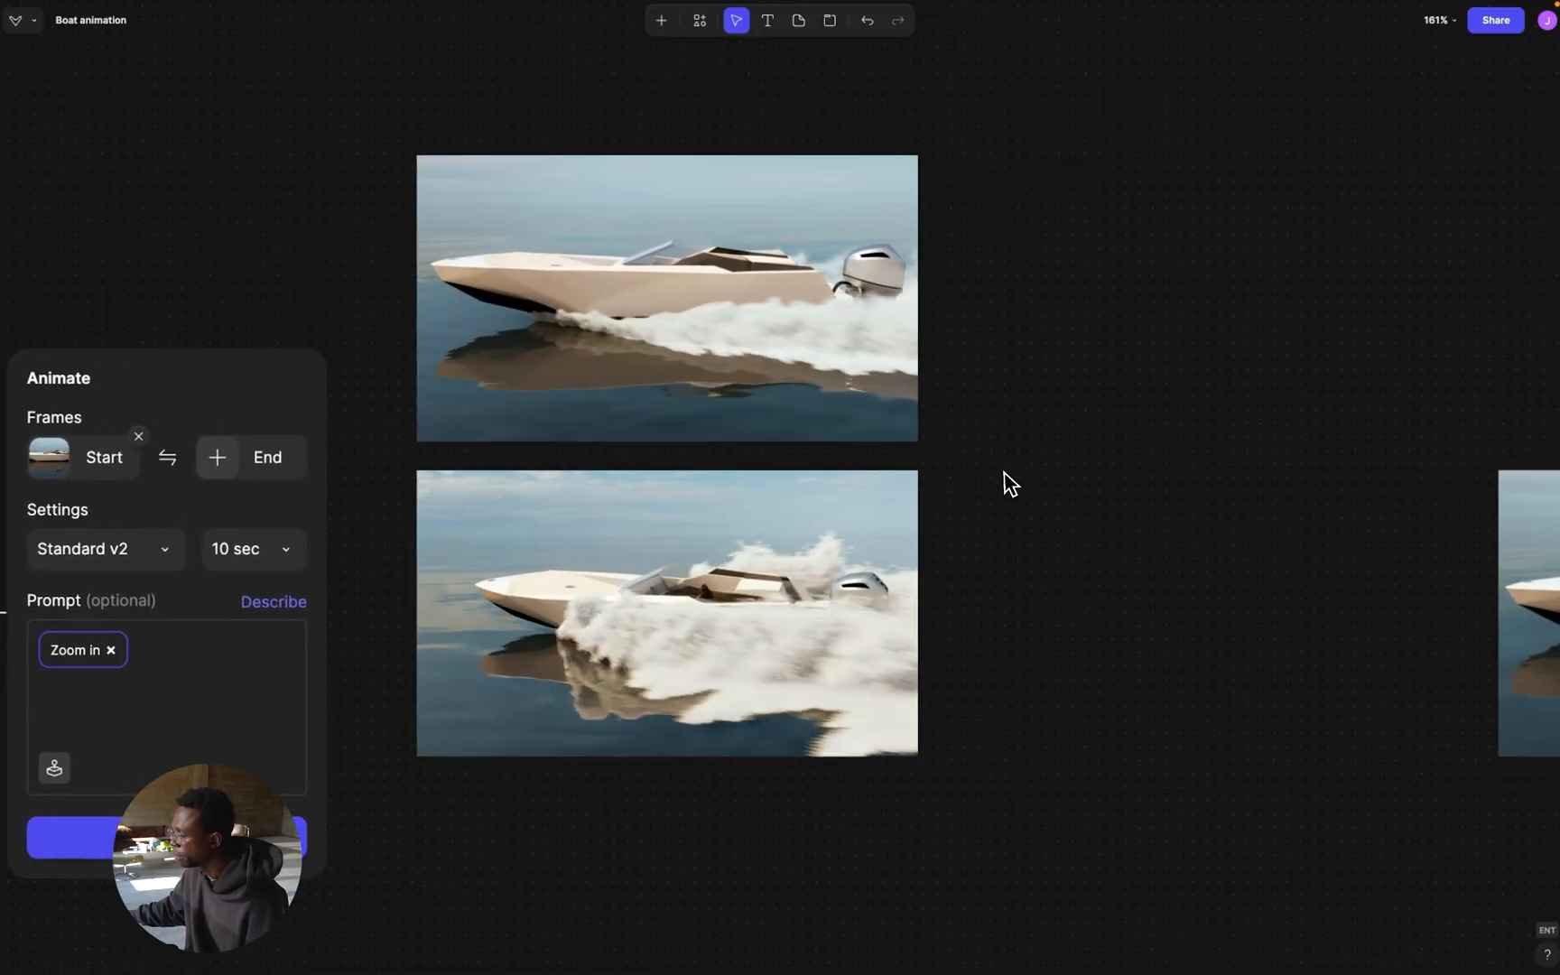
{"action": "left_click", "coordinate": [664, 296]}
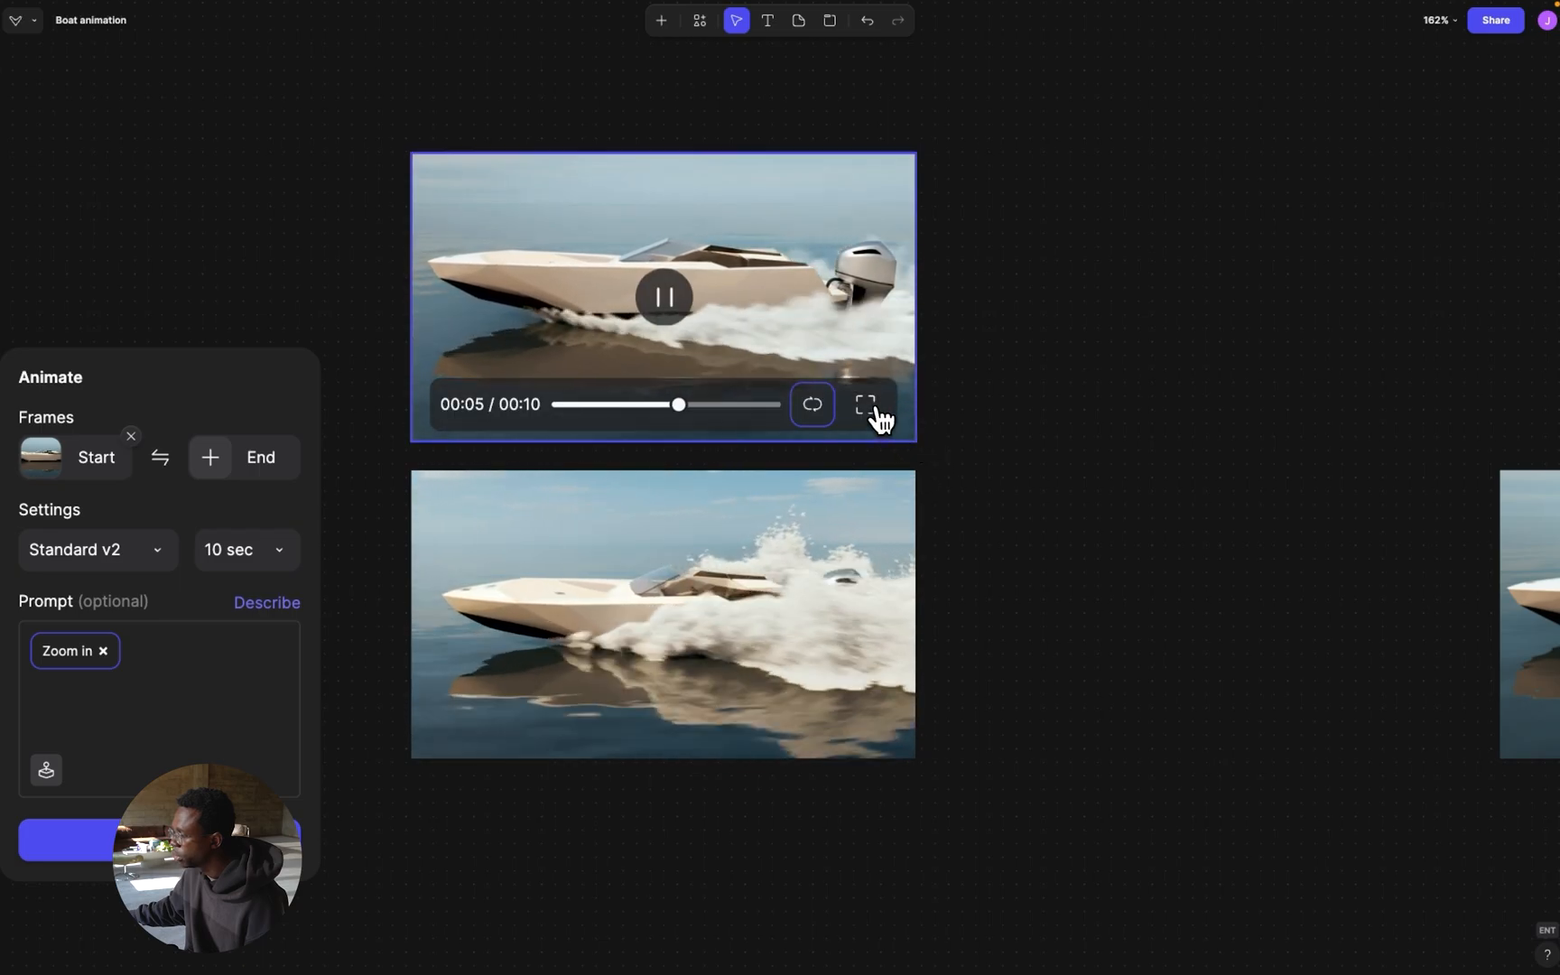
{"action": "left_click", "coordinate": [865, 404]}
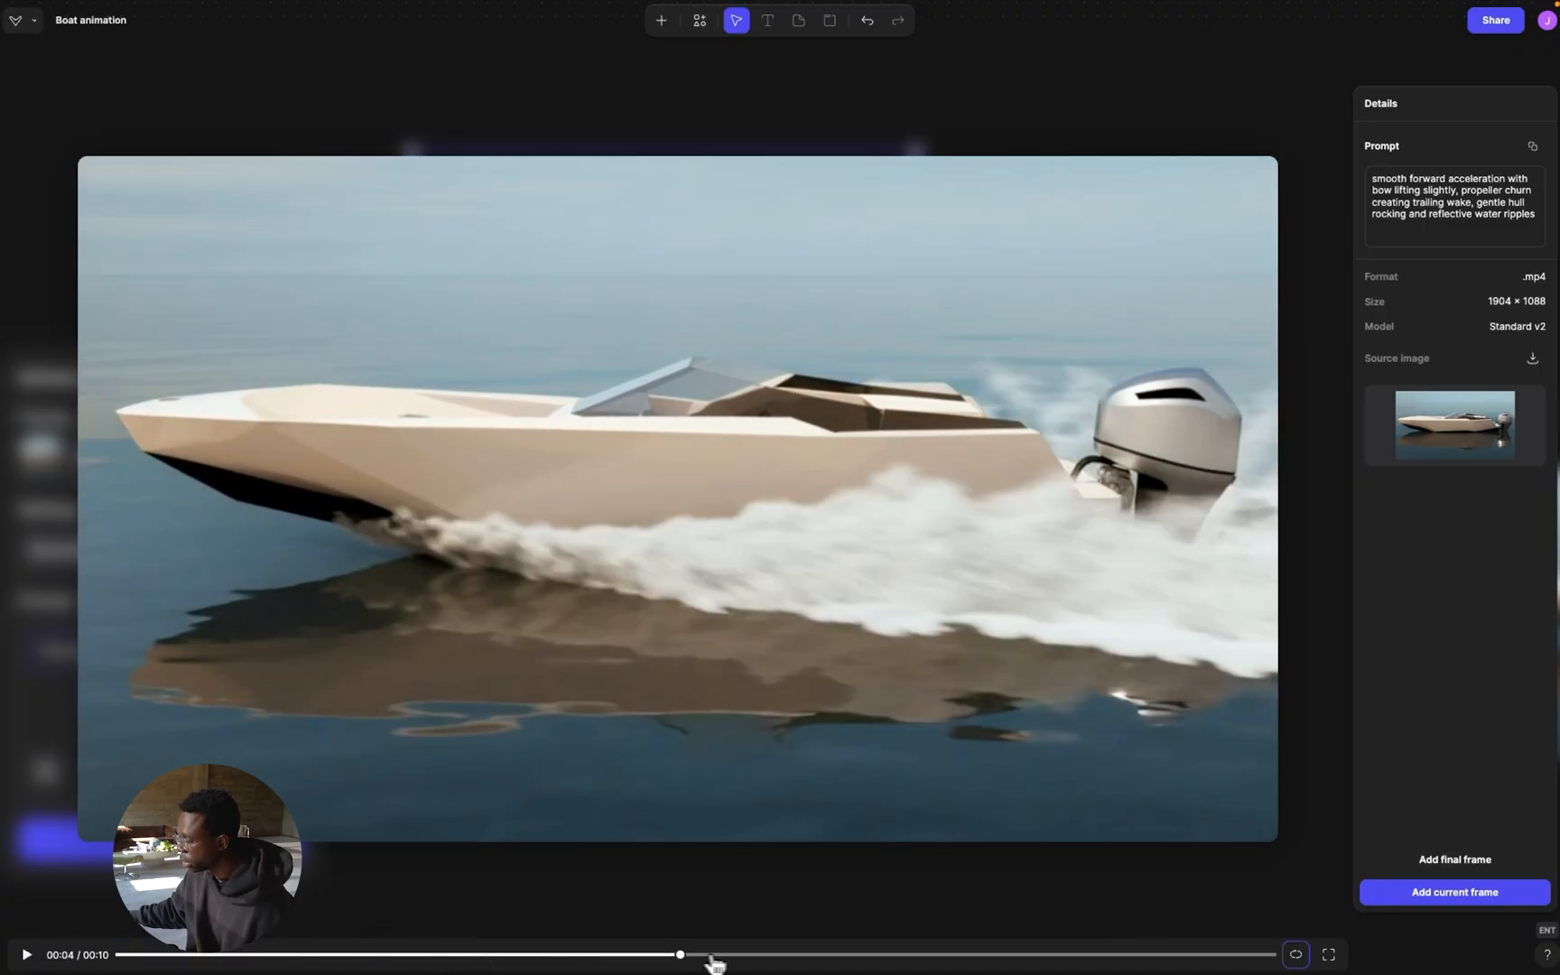
Scrub the fullscreen timeline to about 00:06 and add that frame to the board
{"action": "left_click_drag", "start_coordinate": [679, 953], "coordinate": [865, 953]}
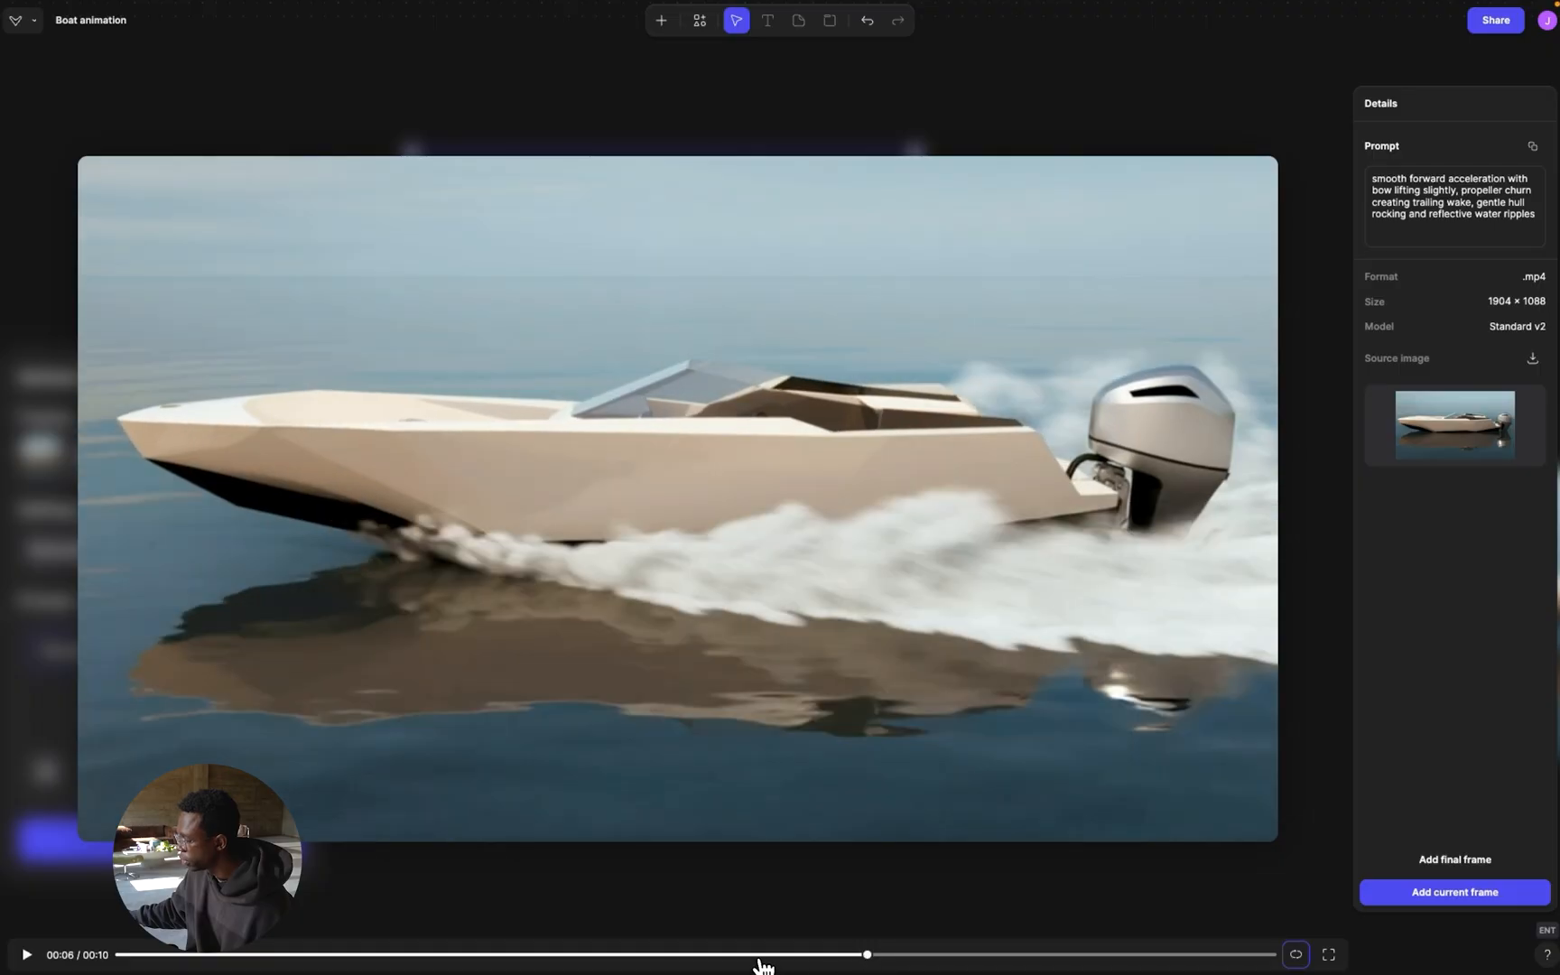
{"action": "left_click_drag", "start_coordinate": [864, 954], "coordinate": [923, 953]}
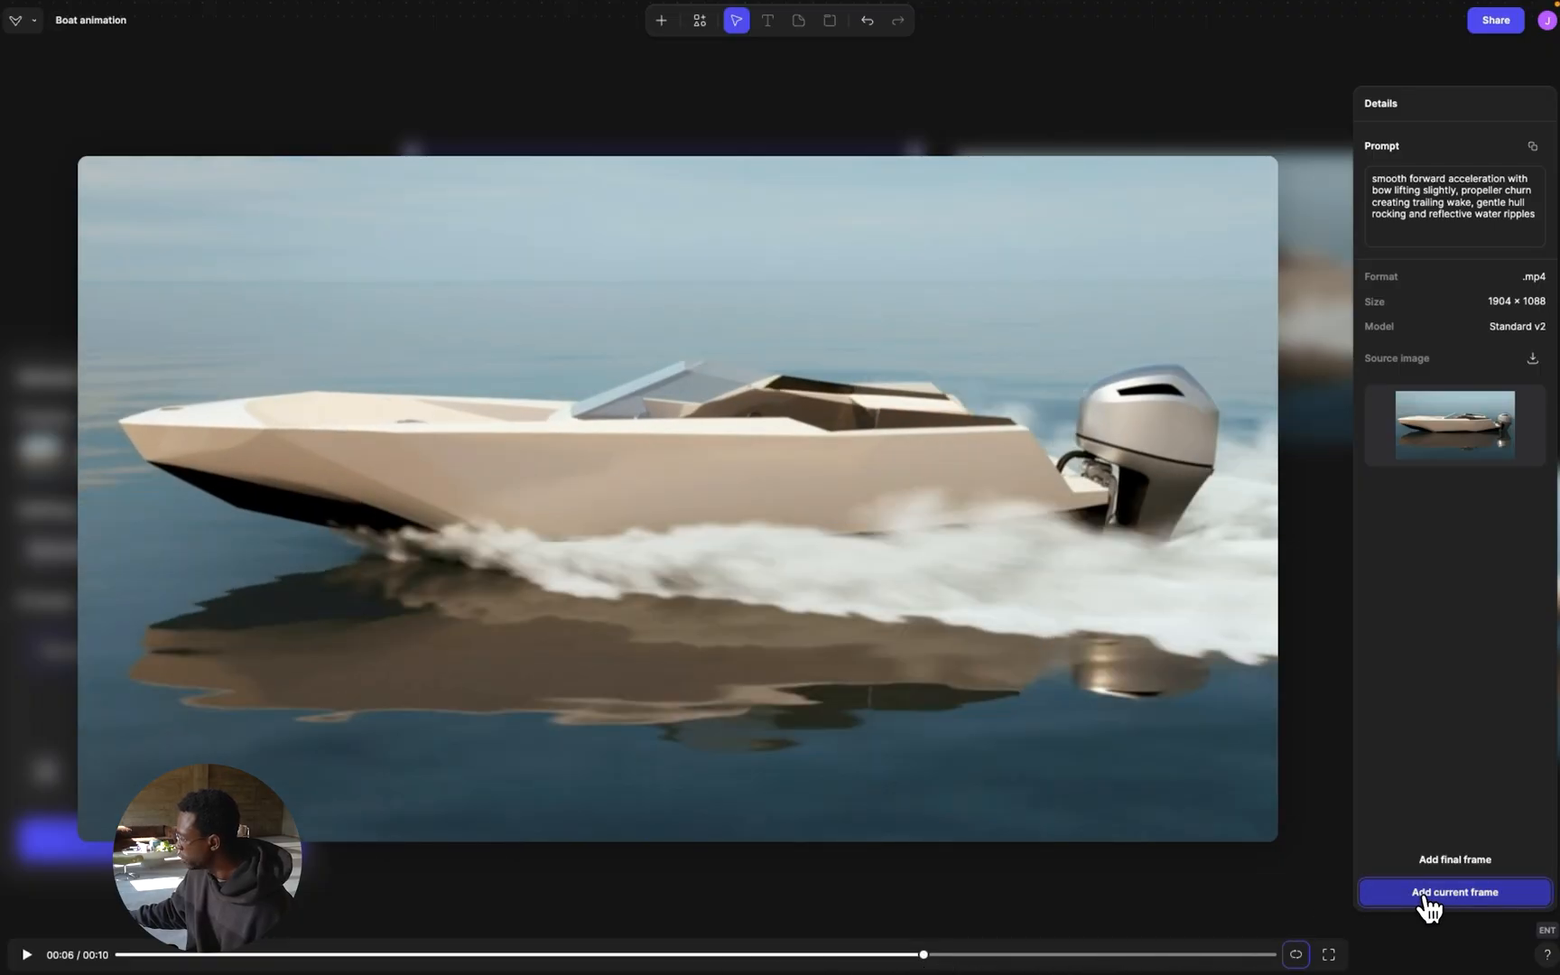
{"action": "left_click", "coordinate": [1454, 892]}
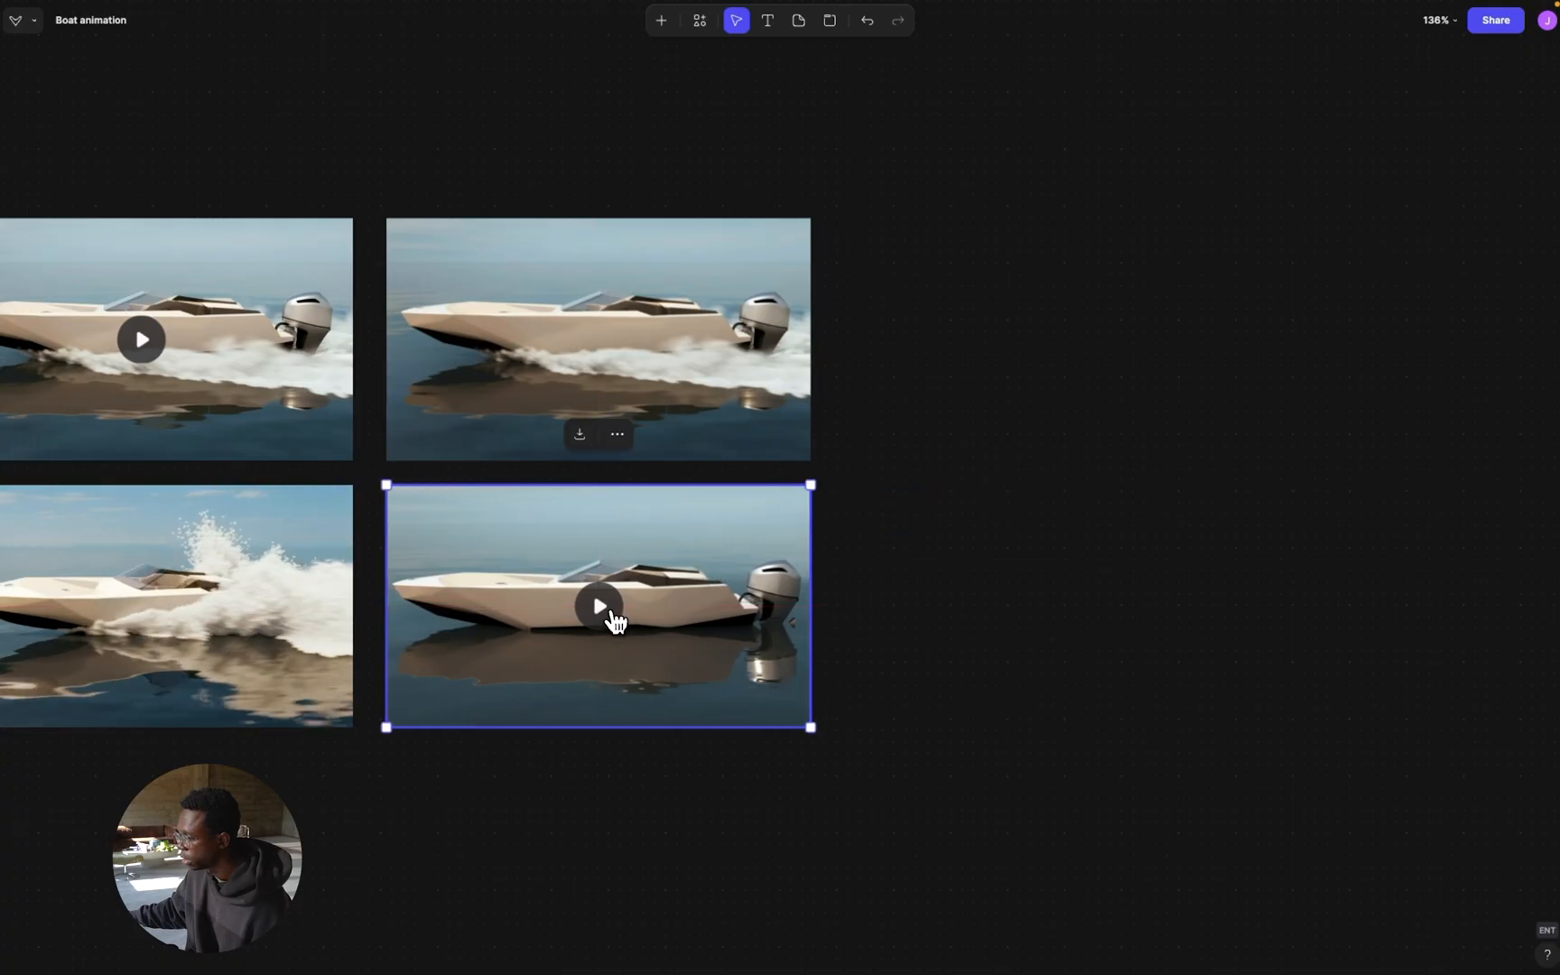
{"action": "left_click", "coordinate": [598, 606]}
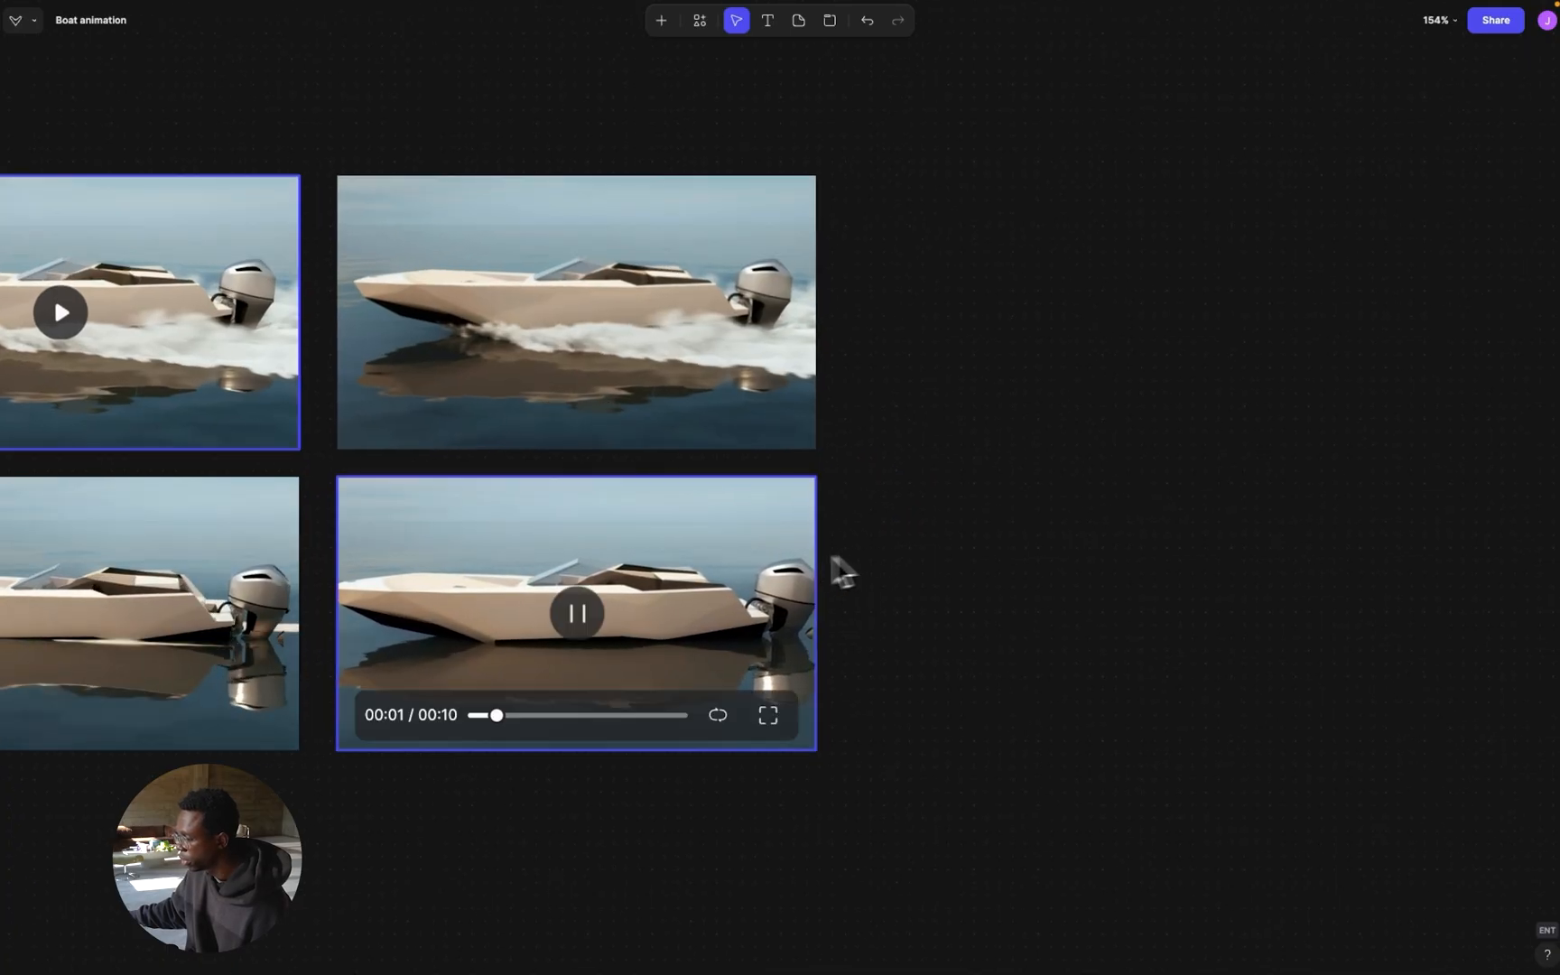
{"action": "left_click", "coordinate": [574, 612]}
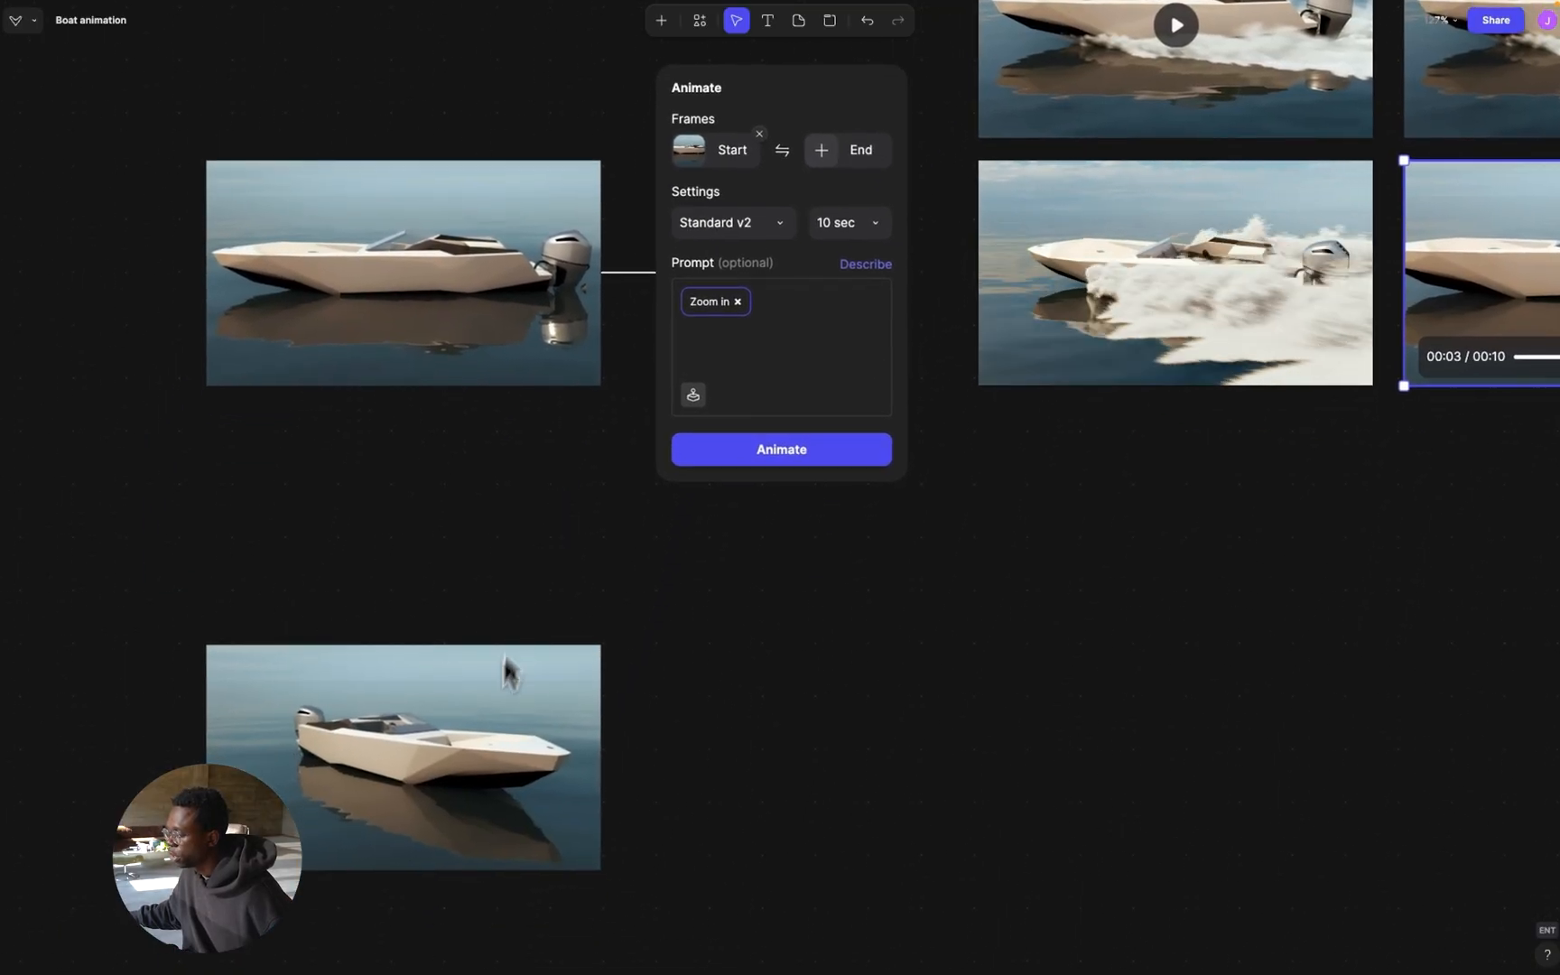
Set the angled boat image as the End frame, generate the start-to-end animation and jump to the result
{"action": "left_click", "coordinate": [403, 757]}
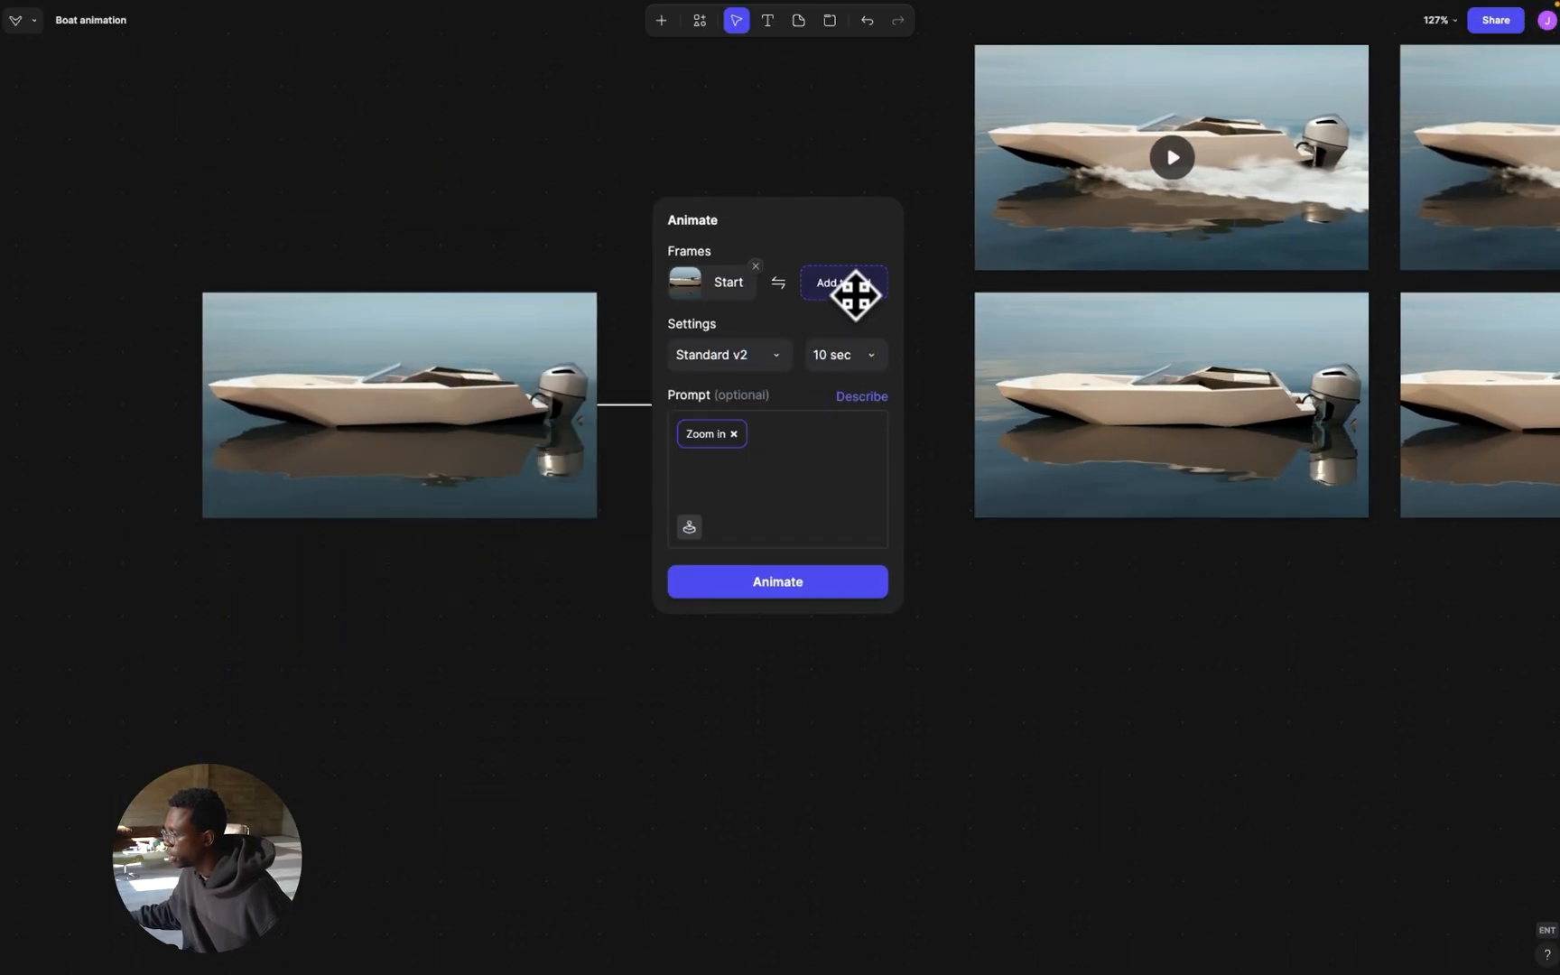
{"action": "left_click", "coordinate": [843, 281]}
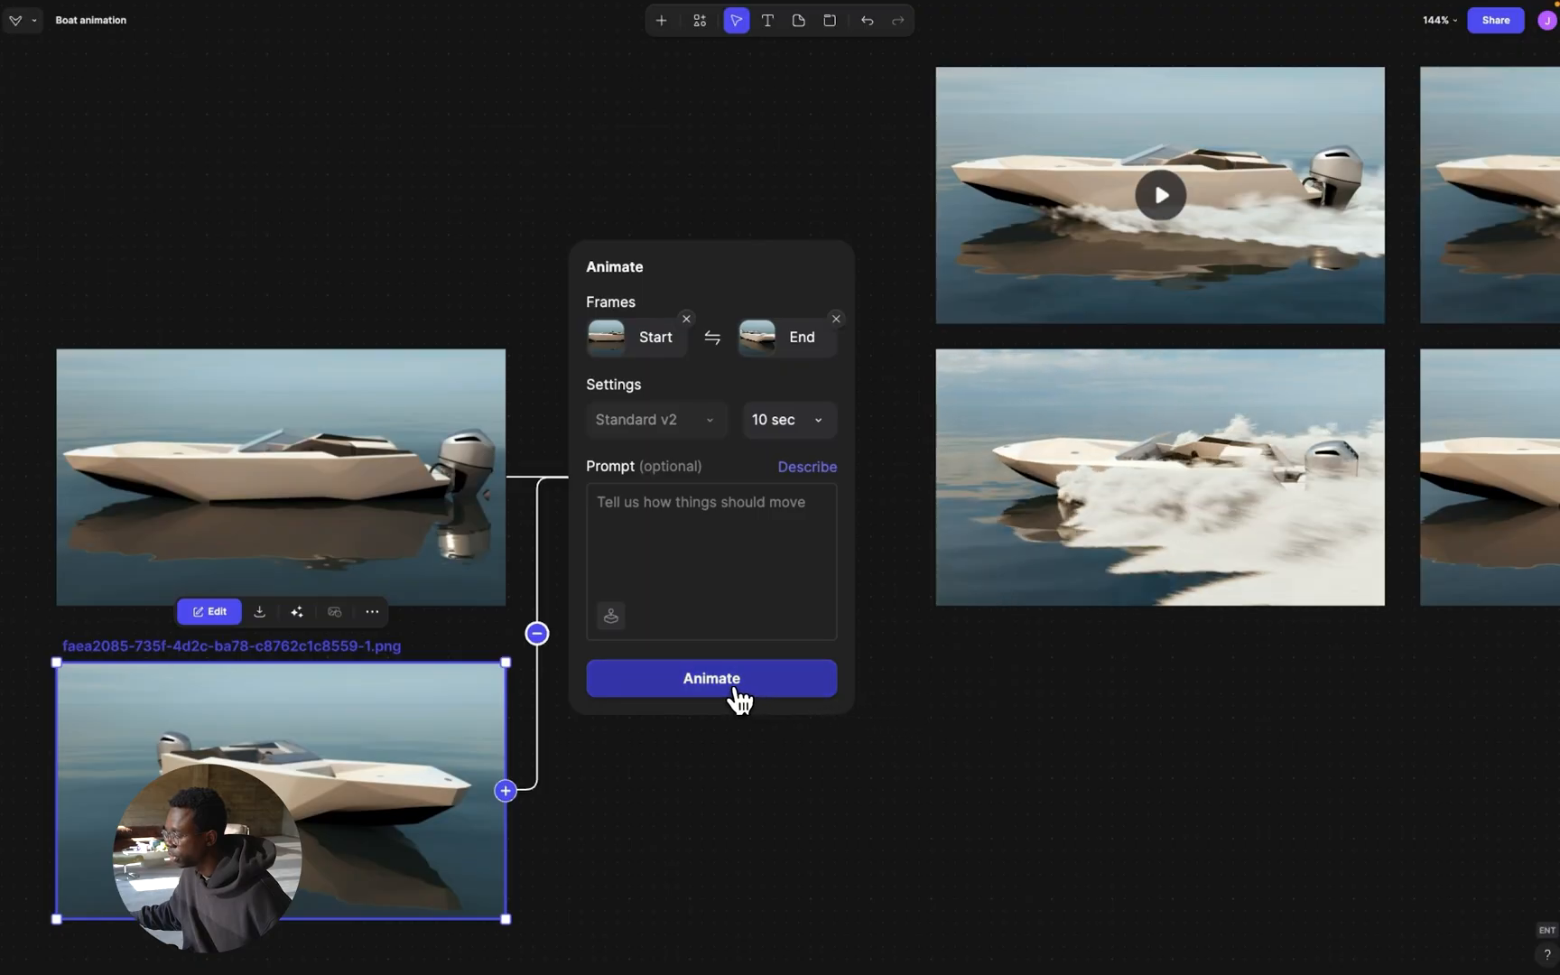
{"action": "left_click", "coordinate": [710, 678]}
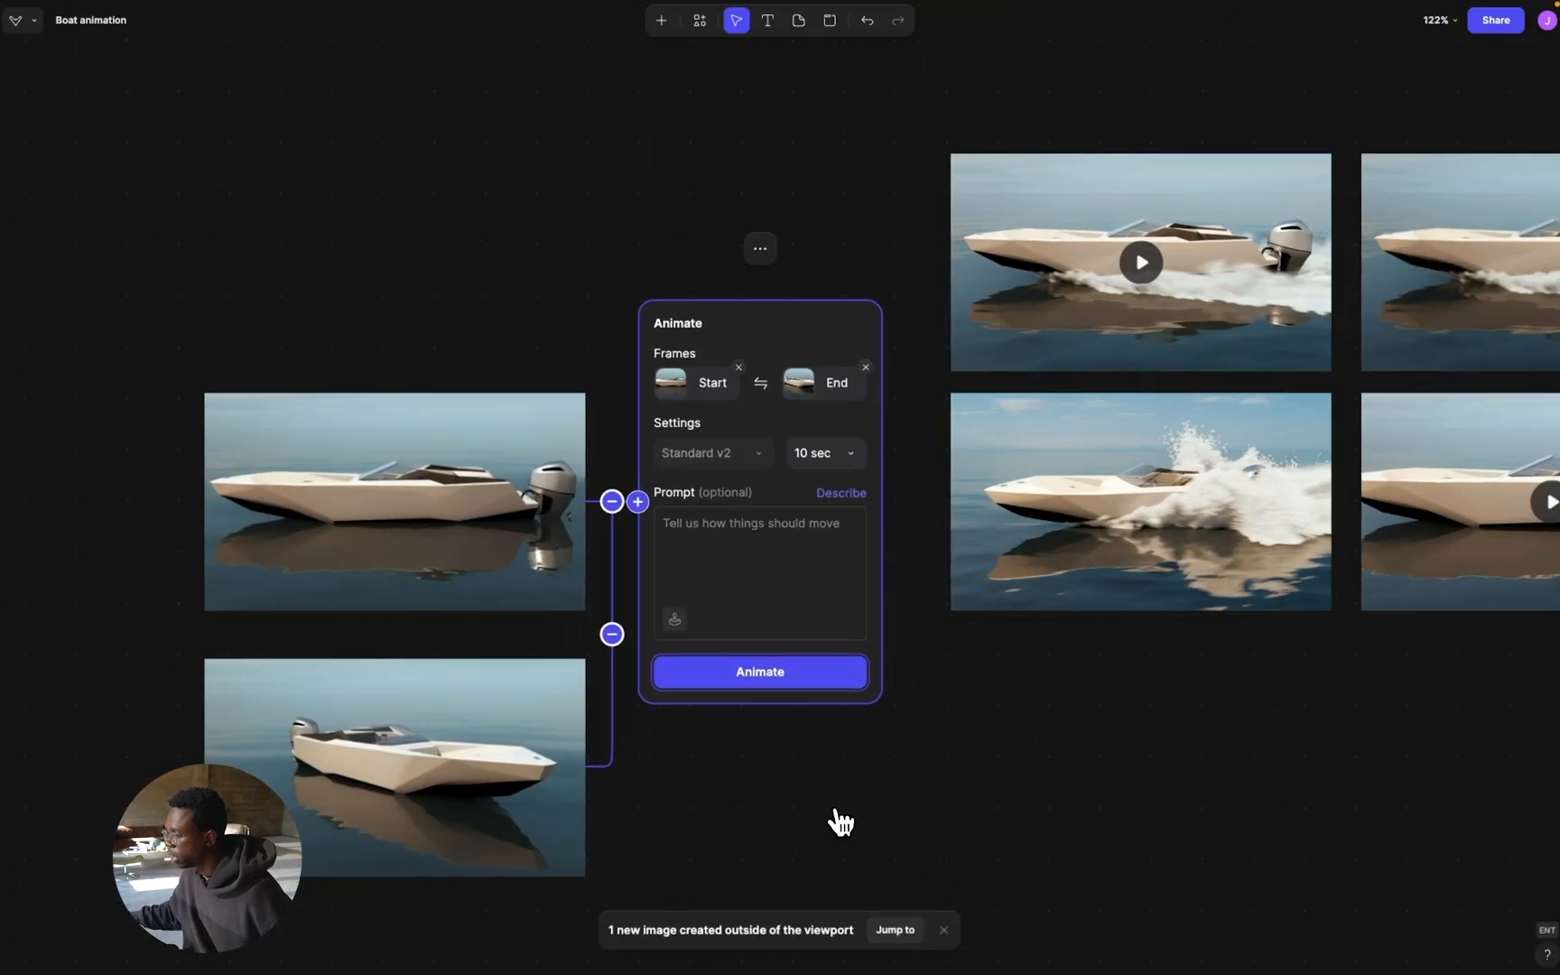
{"action": "left_click", "coordinate": [758, 671]}
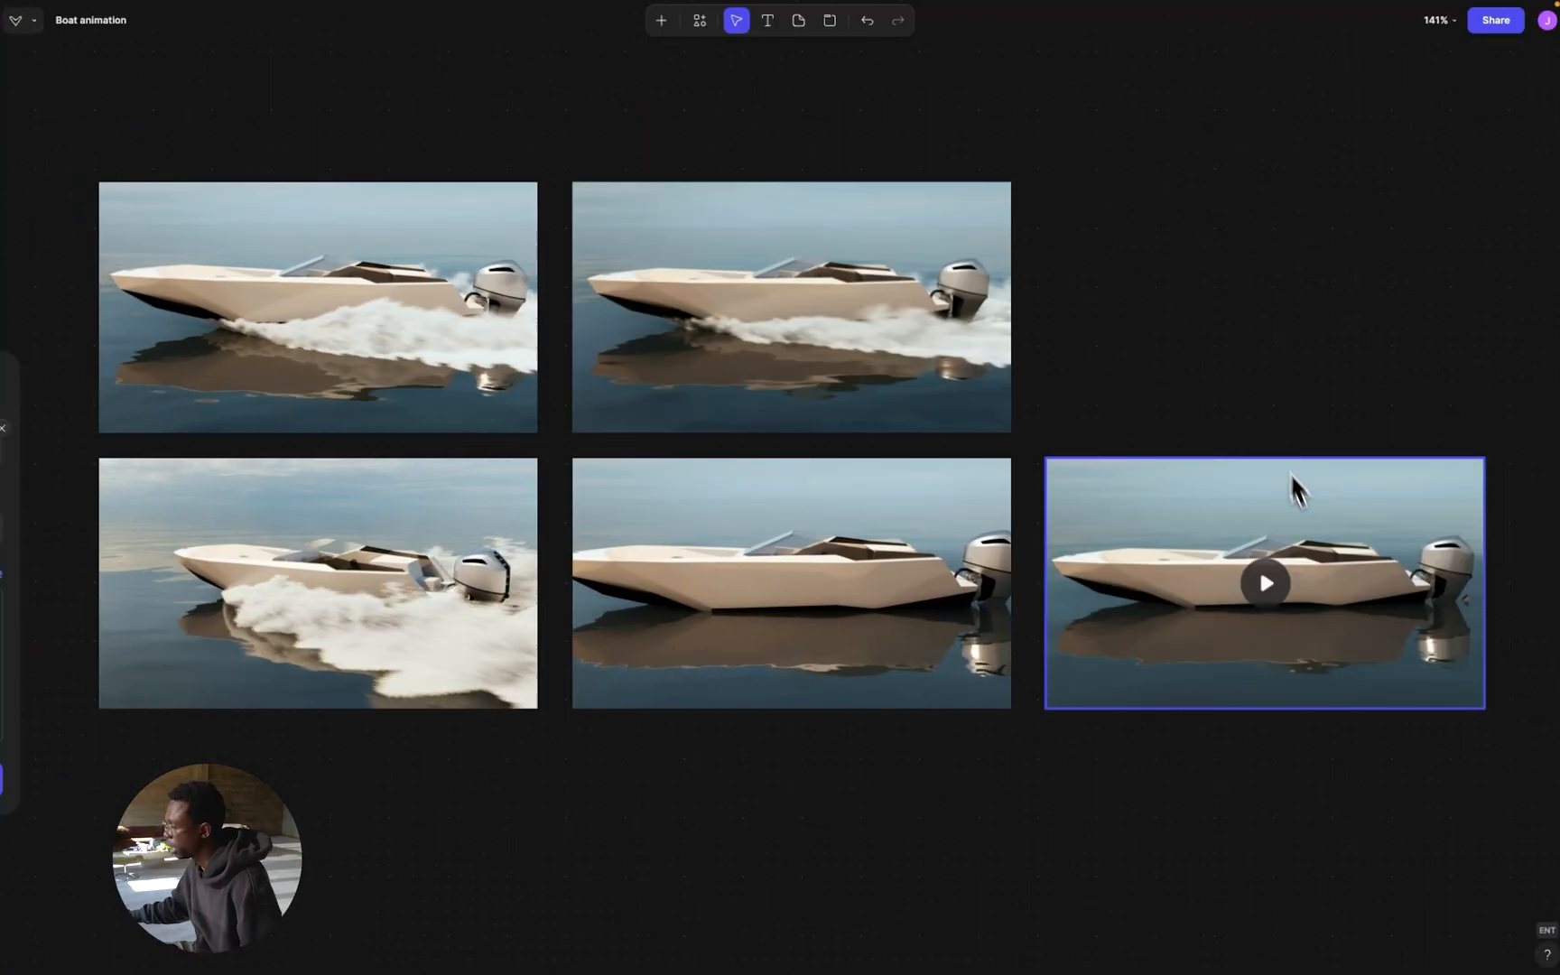
{"action": "left_click", "coordinate": [1264, 581]}
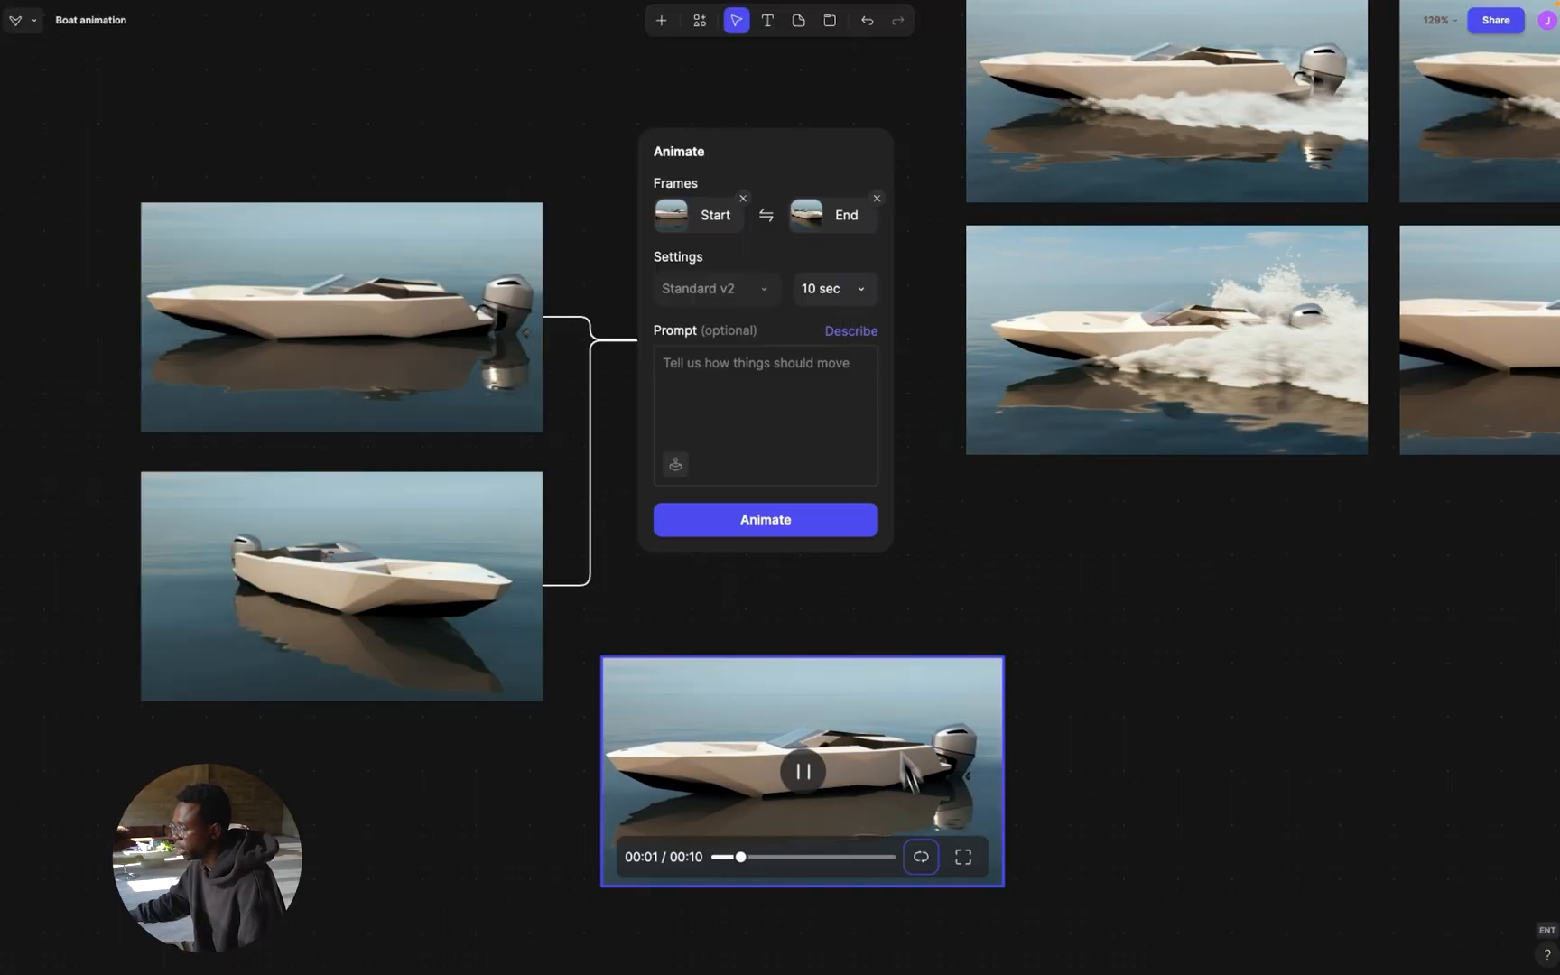
{"action": "left_click", "coordinate": [961, 856]}
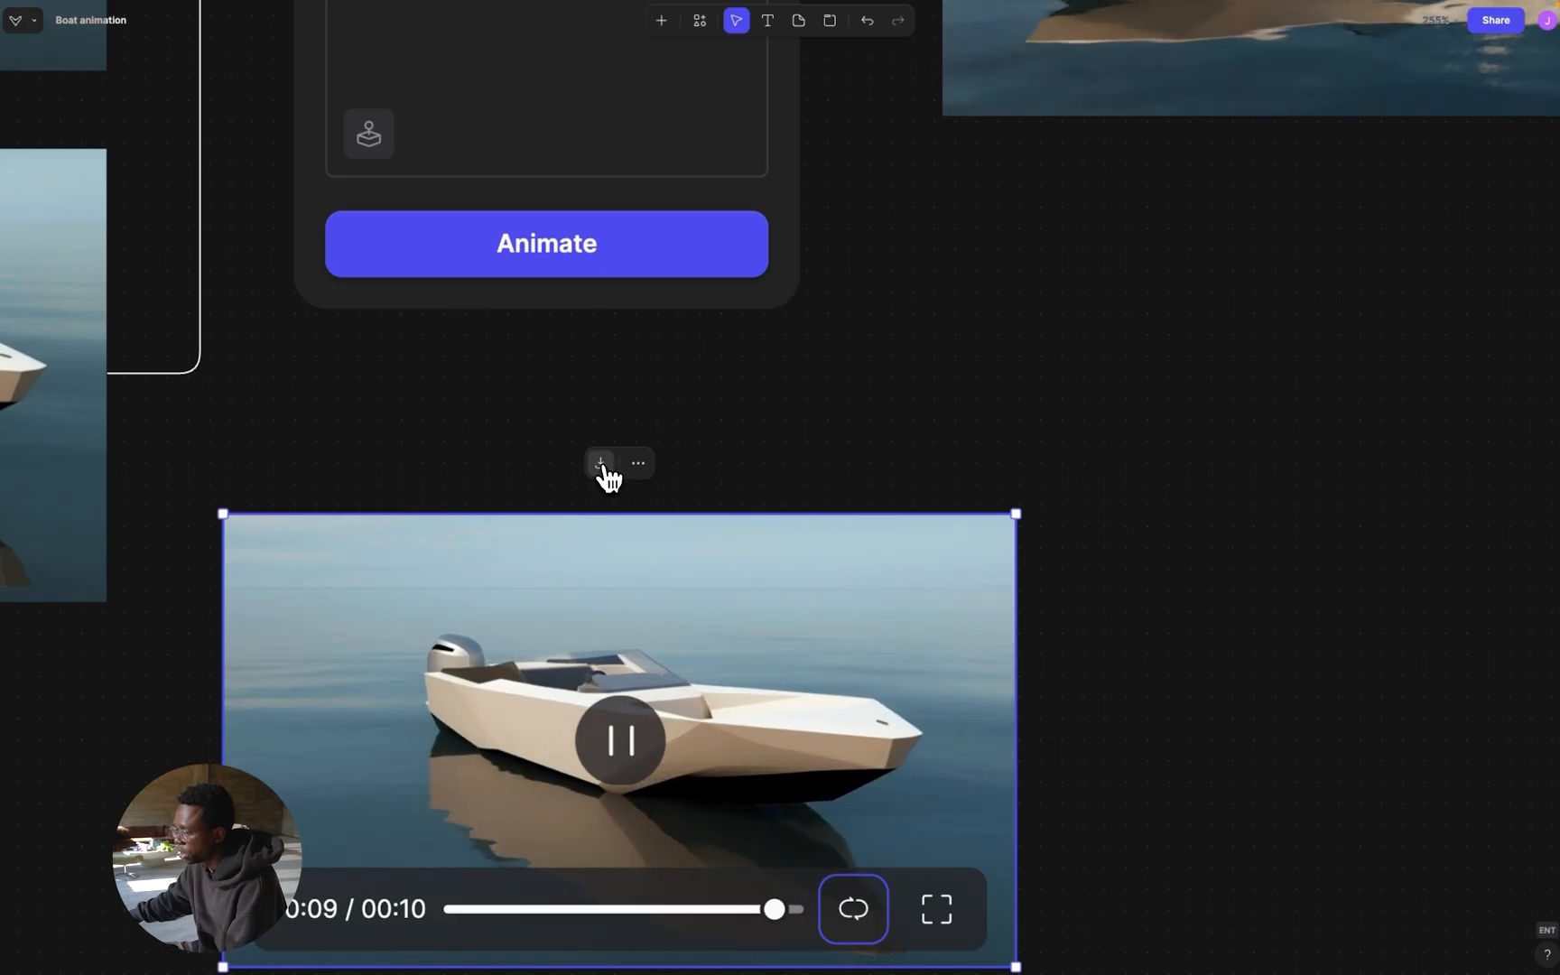
Show the Video Original, 2k and 4k export options for the start-to-end boat clip
{"action": "left_click", "coordinate": [601, 462]}
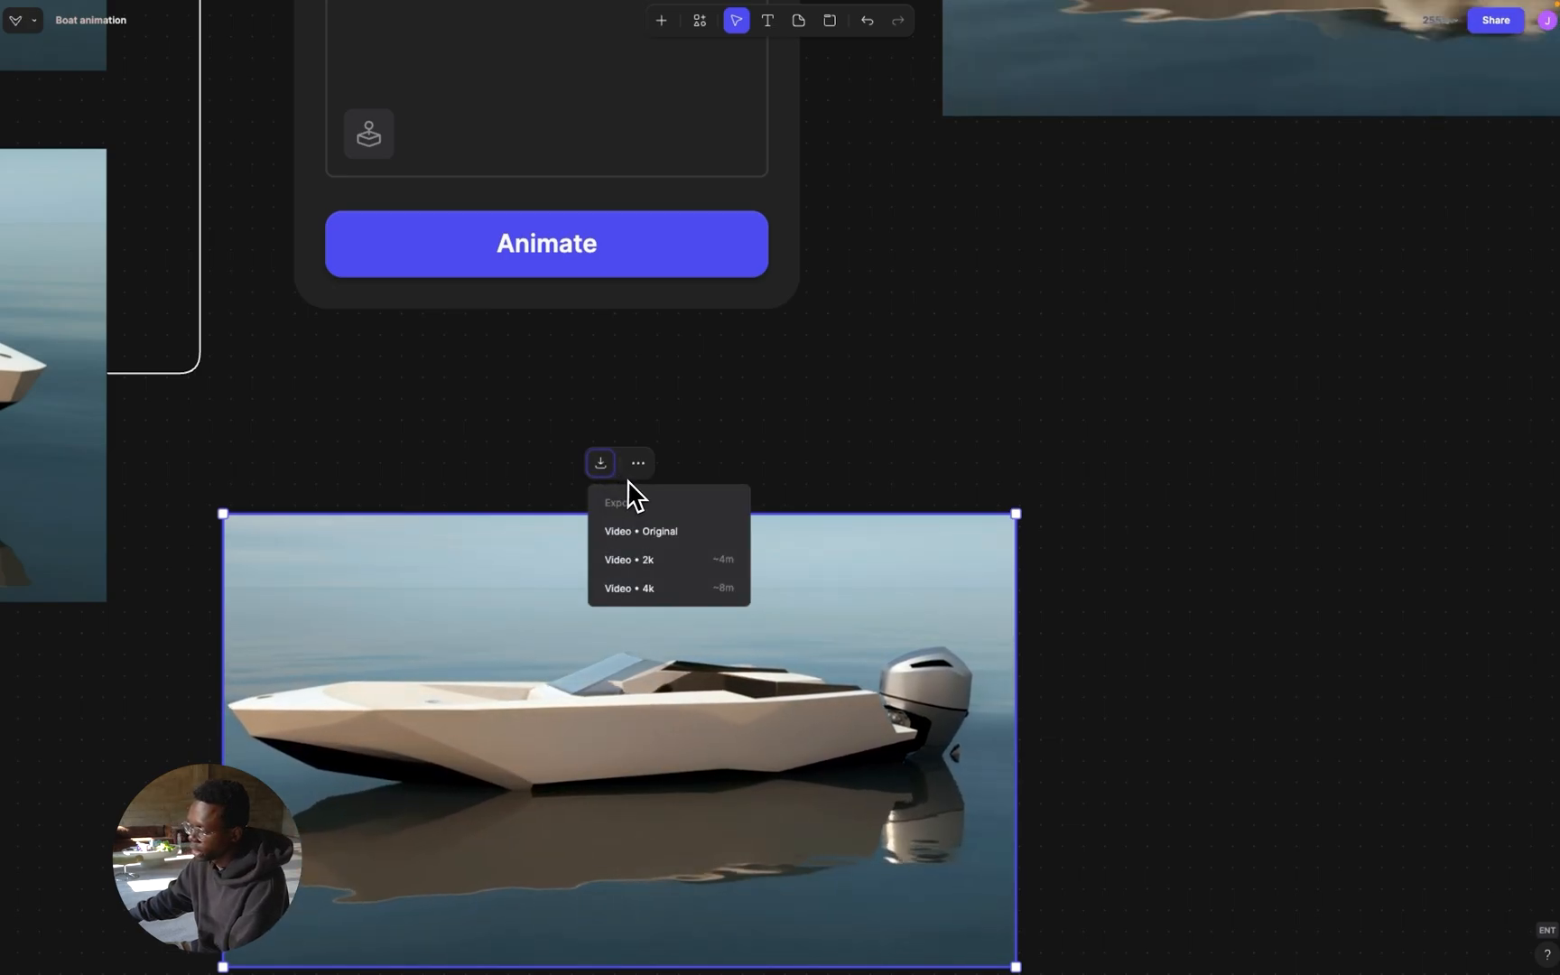